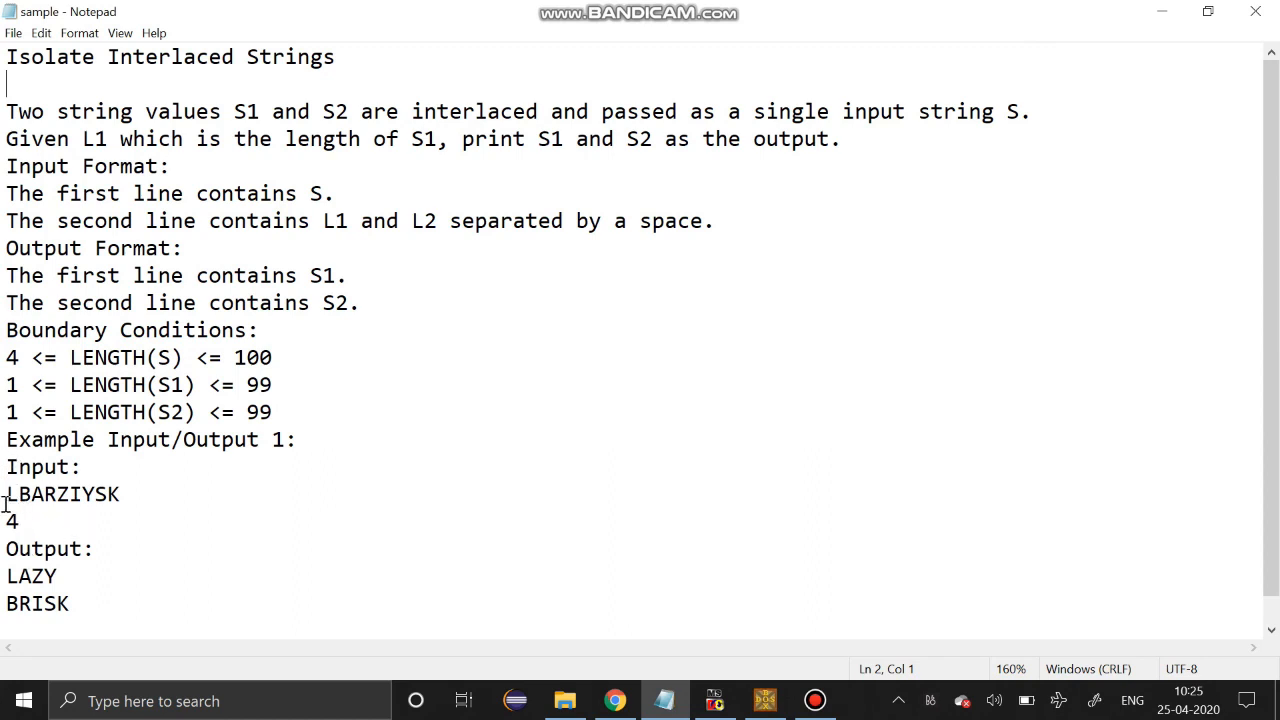
{"action": "mouse_move", "coordinate": [11, 538]}
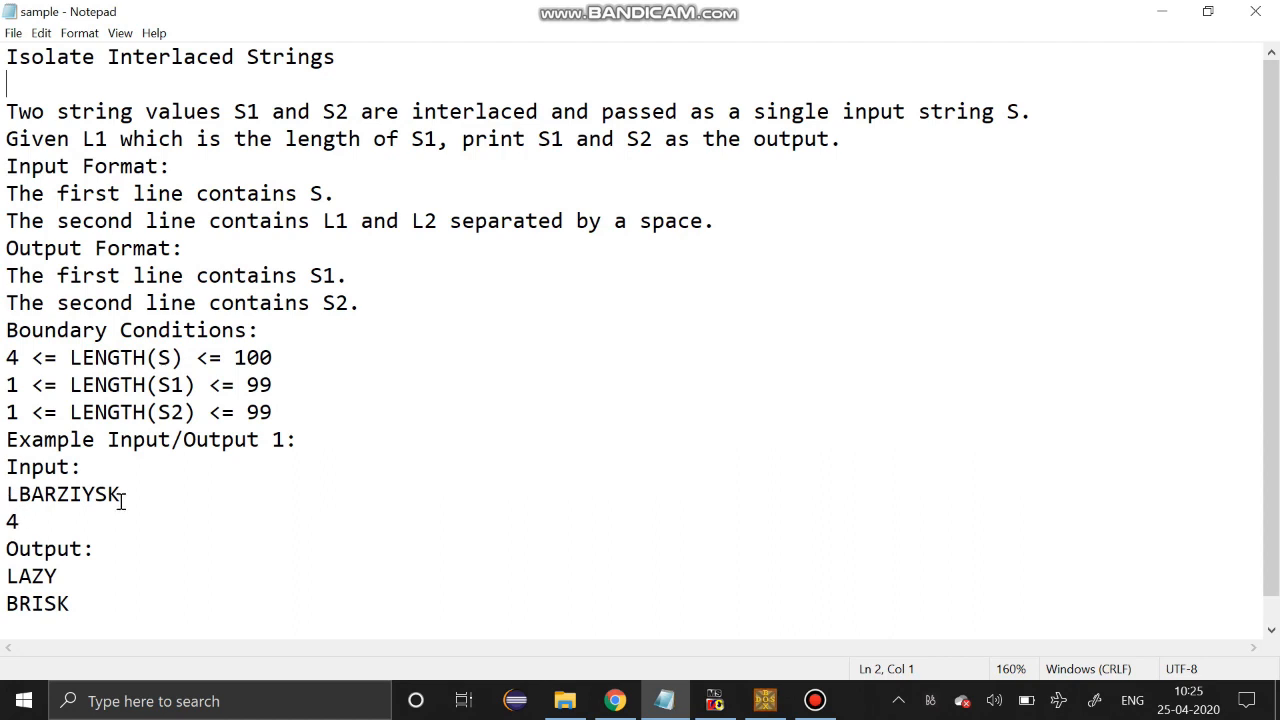
{"action": "mouse_move", "coordinate": [198, 530]}
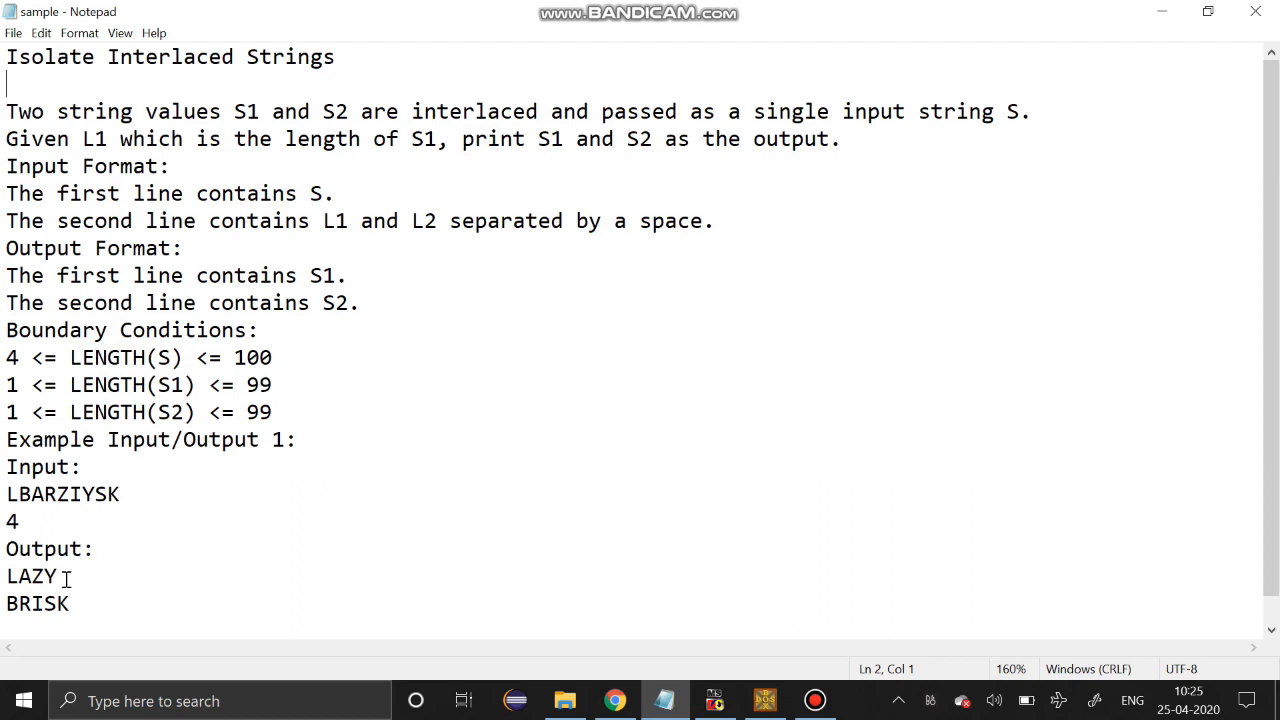
{"action": "mouse_move", "coordinate": [42, 556]}
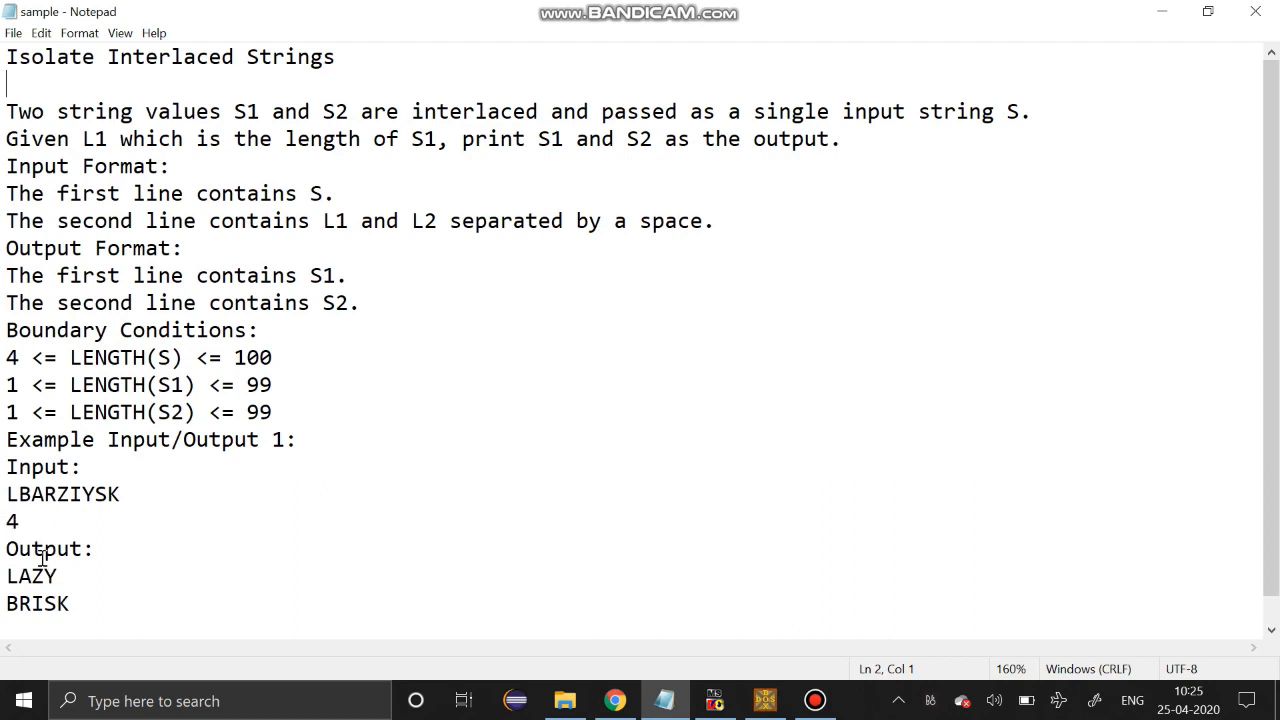
{"action": "mouse_move", "coordinate": [65, 626]}
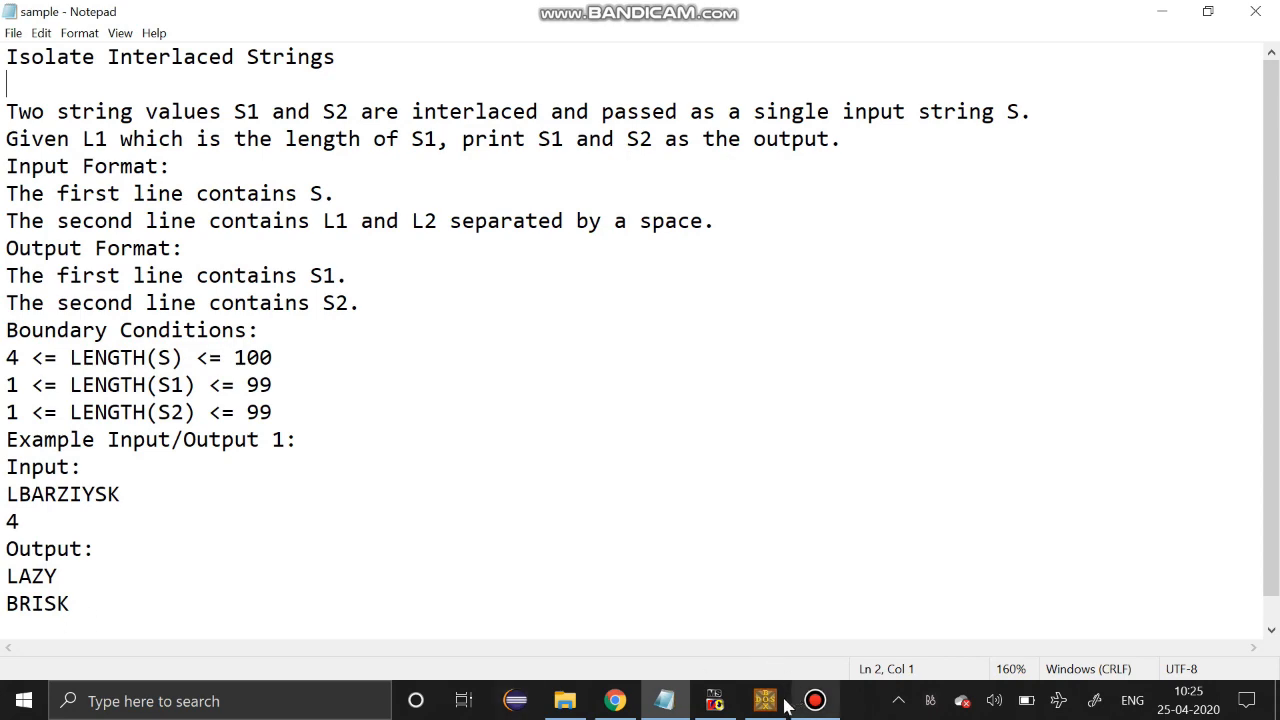
{"action": "mouse_move", "coordinate": [764, 700]}
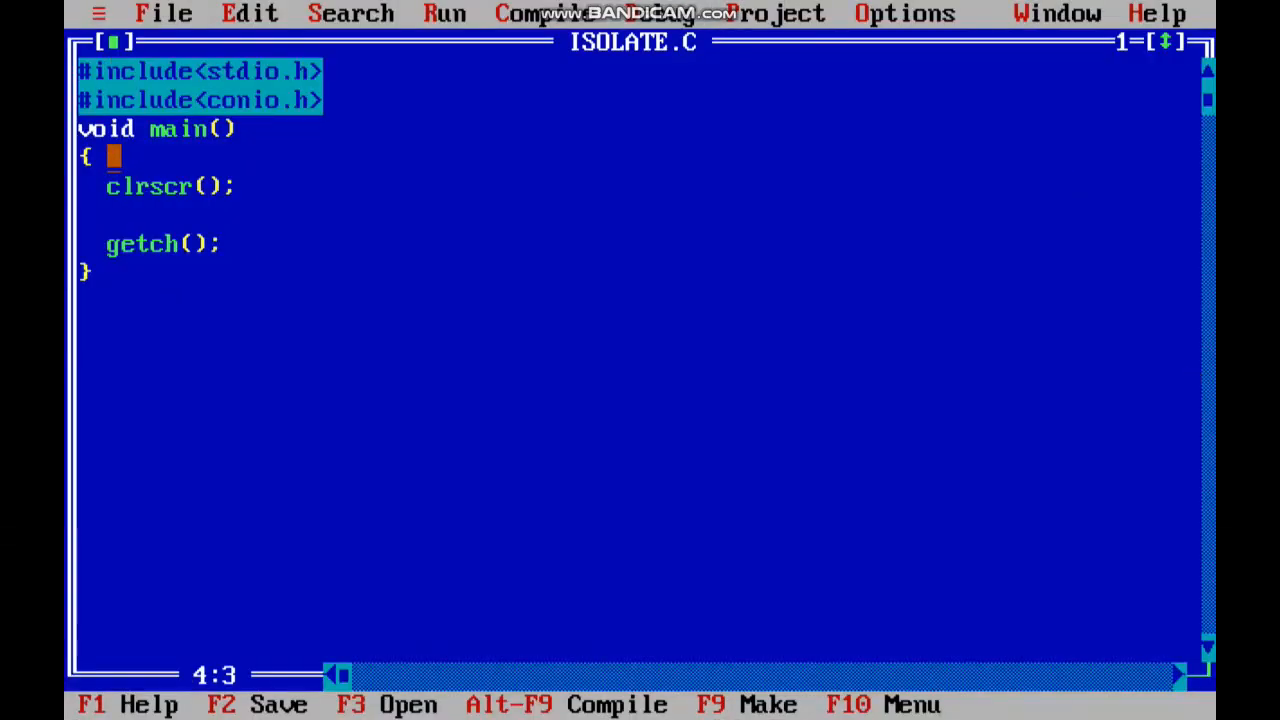
- Declare char a[1000] and int n, then read them with scanf("%s",a) and scanf("%d",&n)
{"action": "type", "text": "char a[10"}
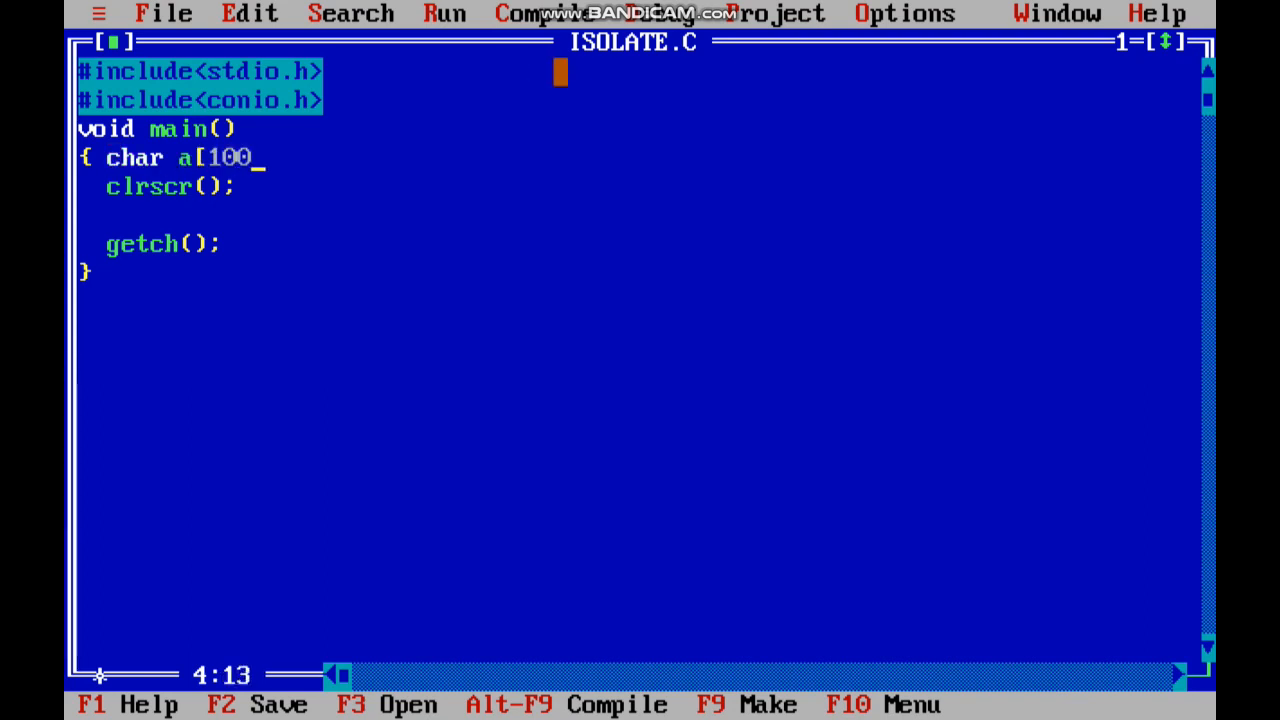
{"action": "type", "text": "0];"}
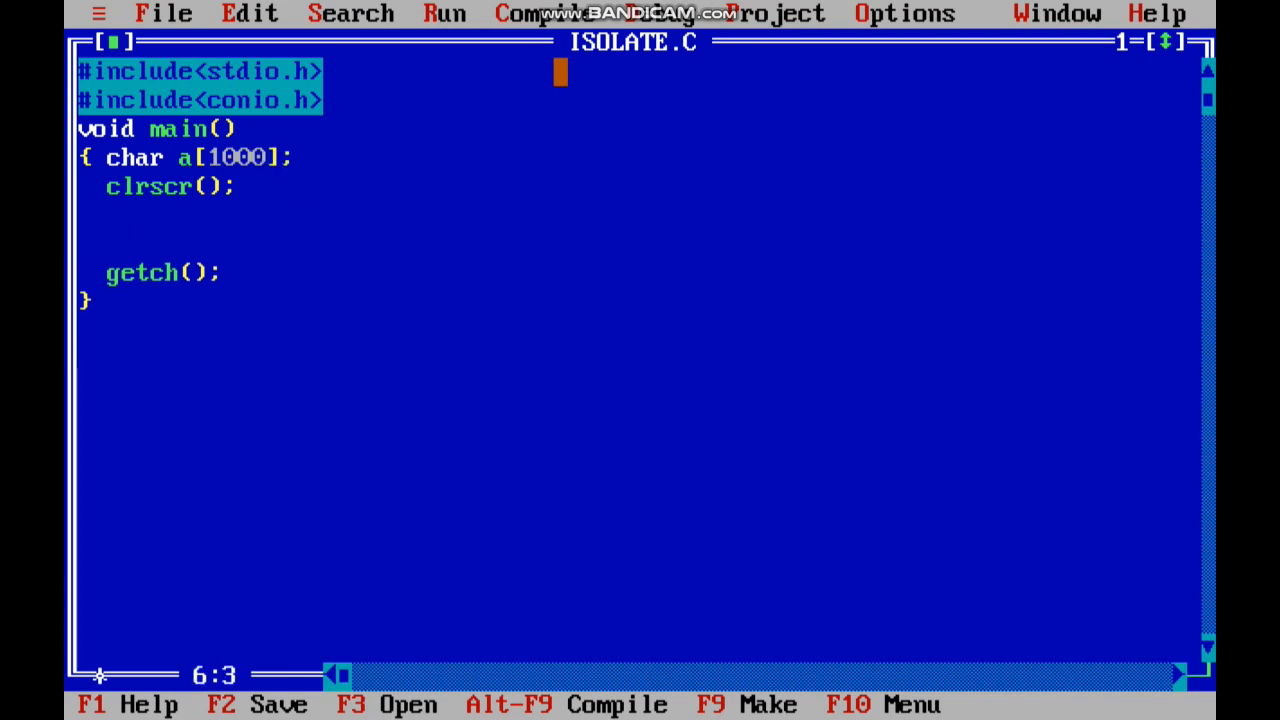
{"action": "type", "text": "scanf()"}
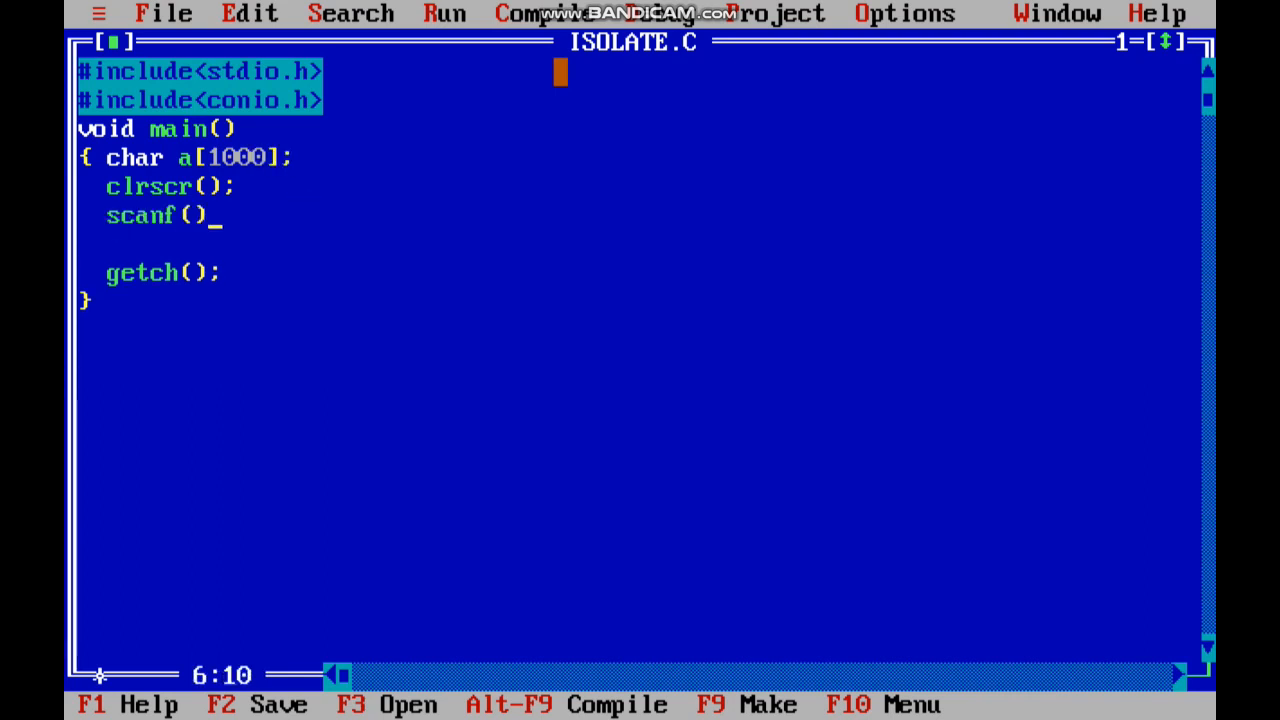
{"action": "type", "text": "\"5\""}
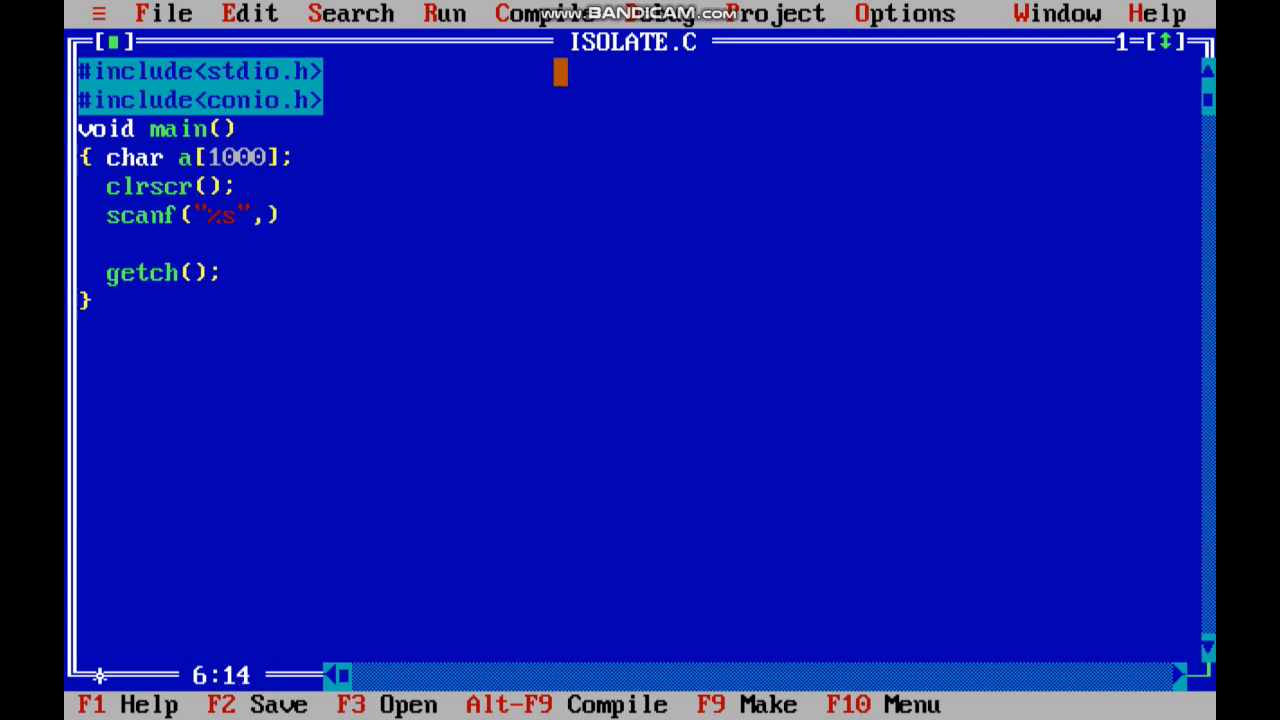
{"action": "type", "text": "a"}
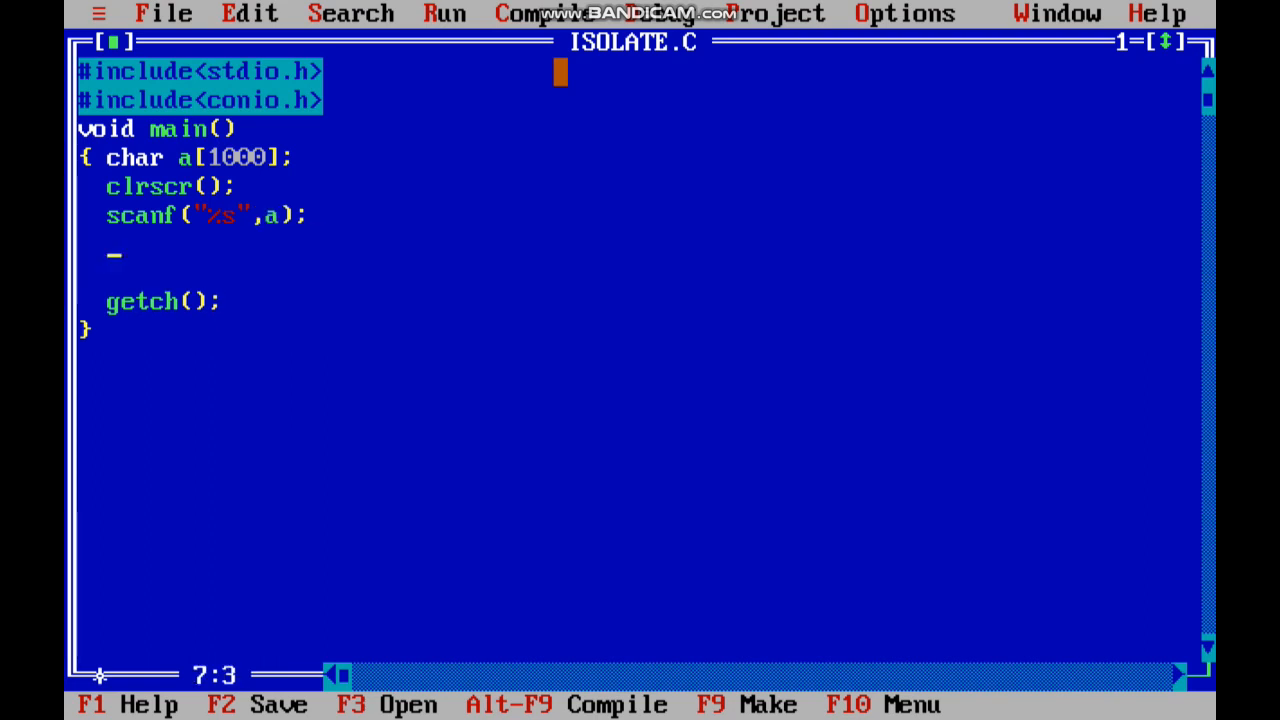
{"action": "type", "text": "scanf"}
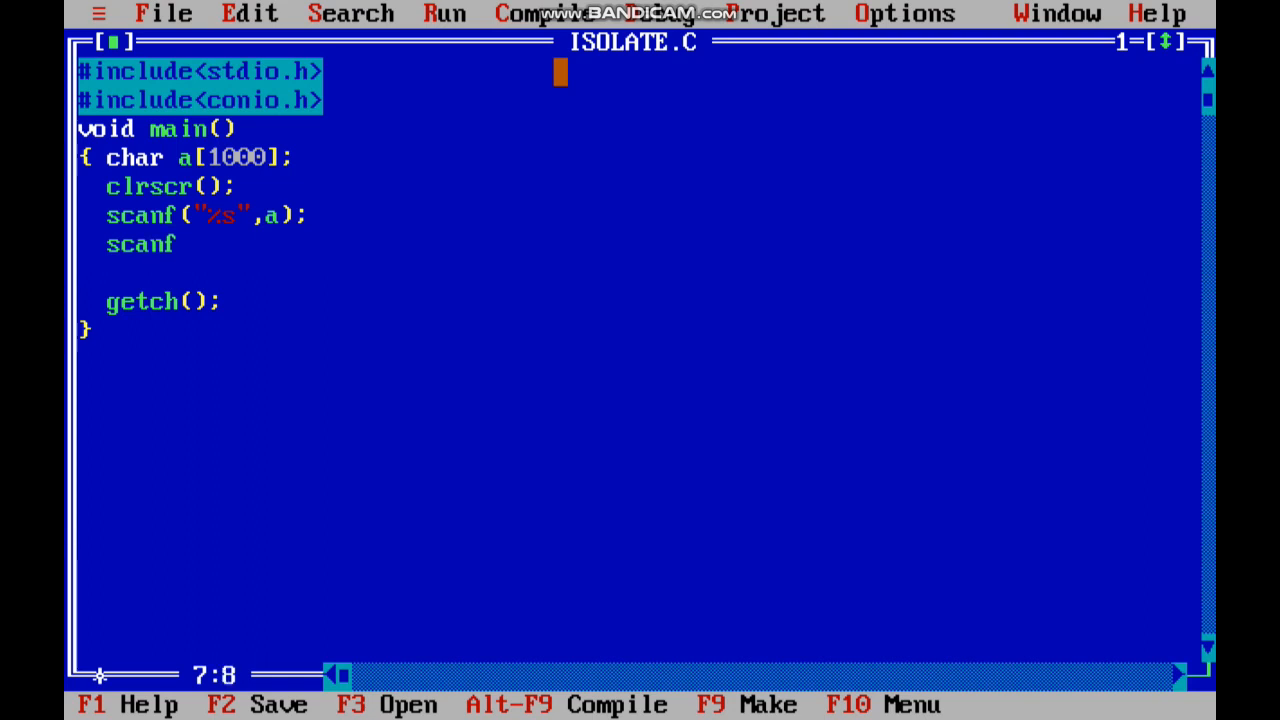
{"action": "type", "text": "()"}
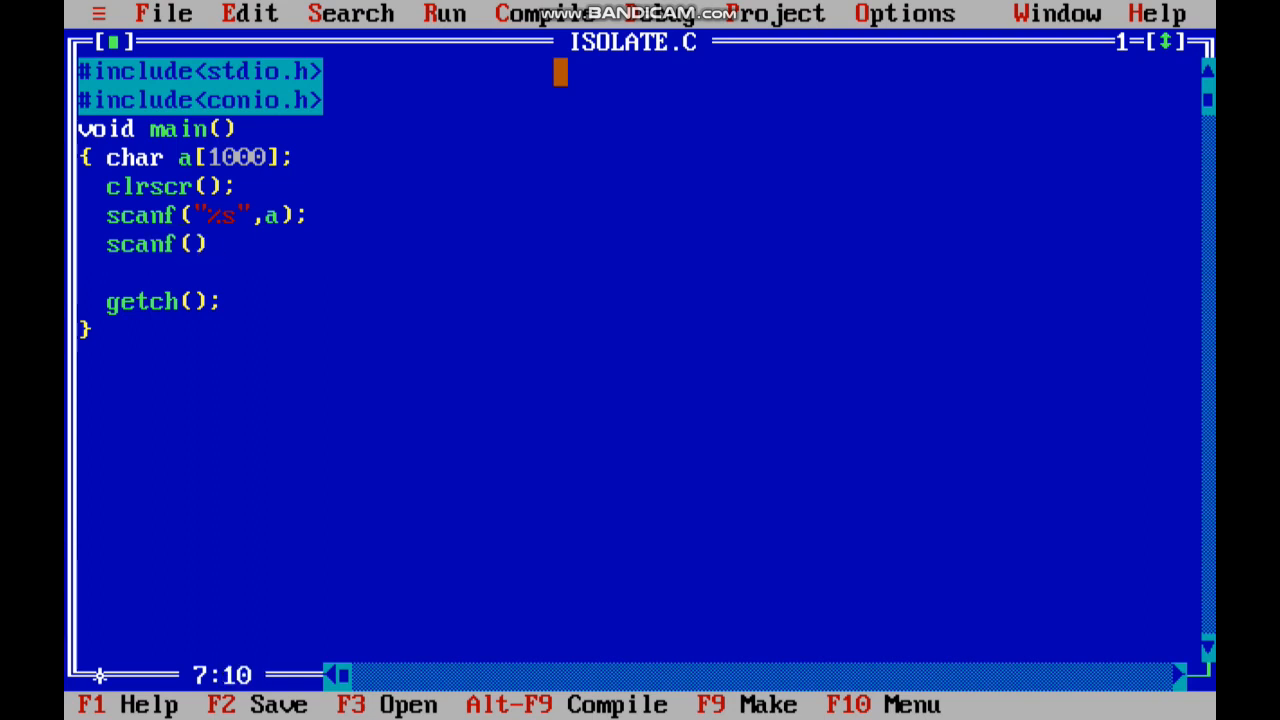
{"action": "type", "text": "\"%d\""}
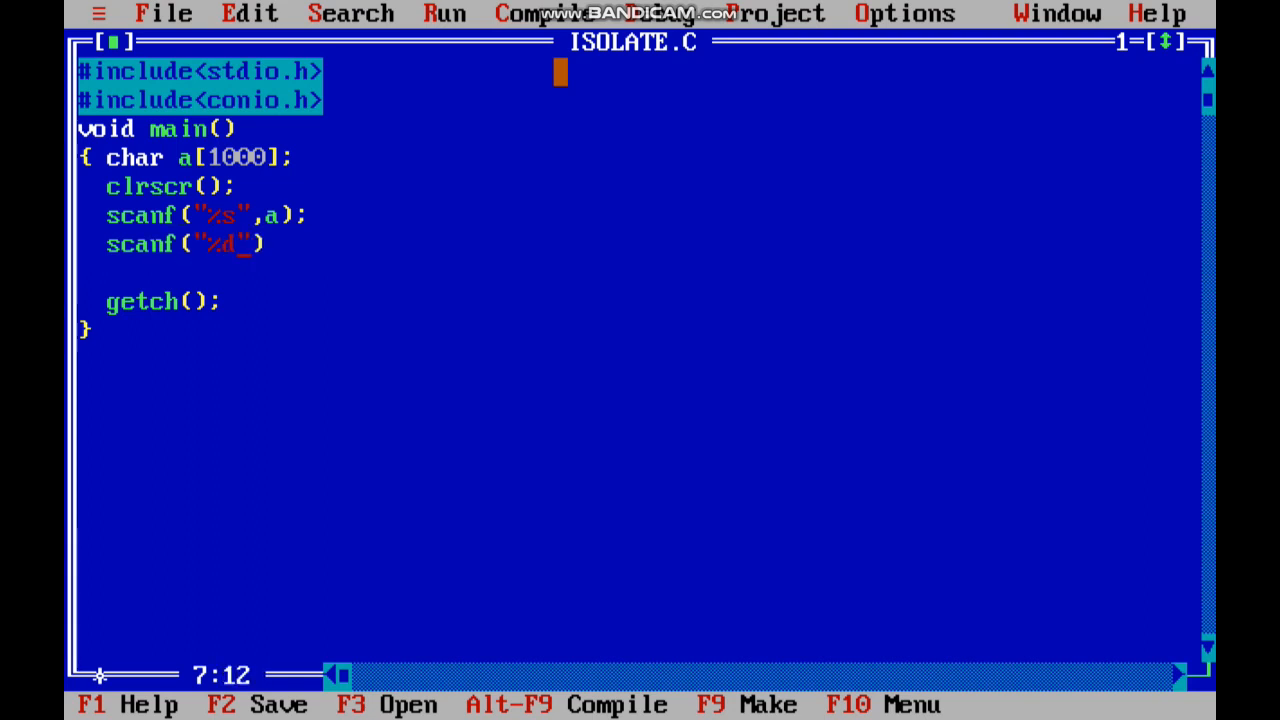
{"action": "type", "text": ",&n"}
{"action": "type", "text": "int n;"}
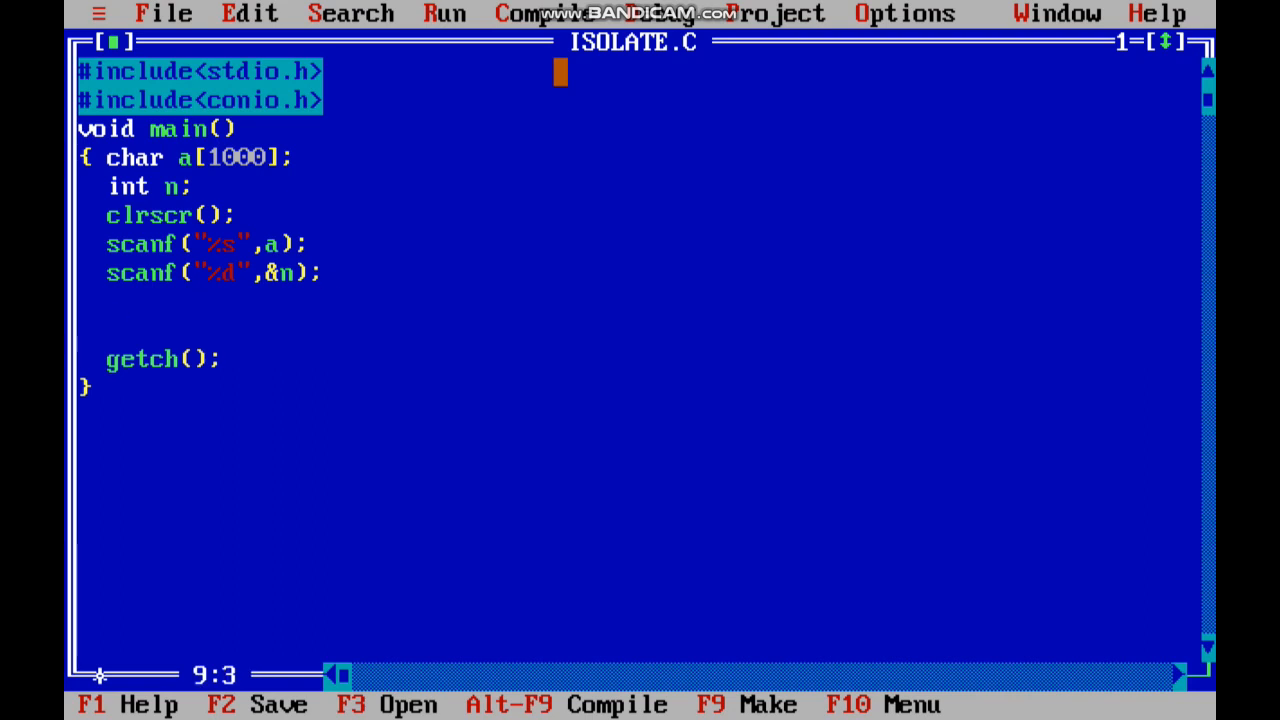
- Add the loop header for(i=0;i<strlen(a);i++) with an empty brace body below the scanf lines
{"action": "type", "text": "for("}
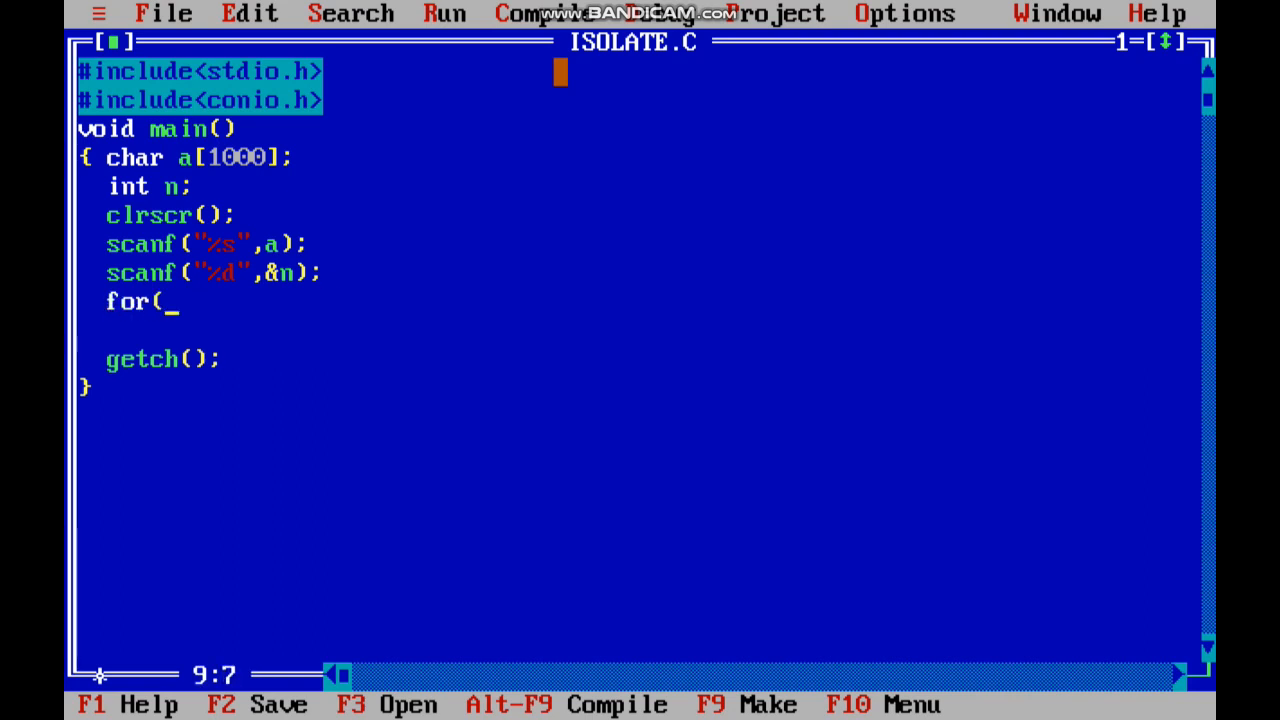
{"action": "type", "text": ")"}
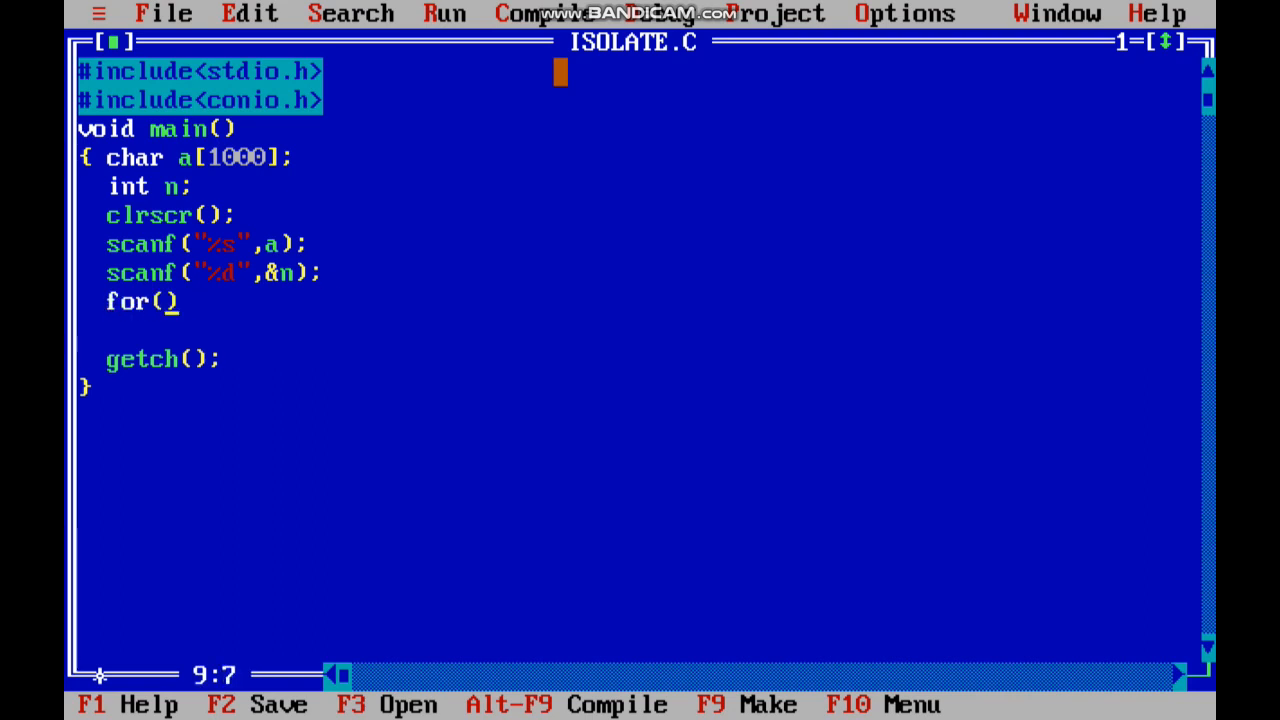
{"action": "type", "text": "i=0"}
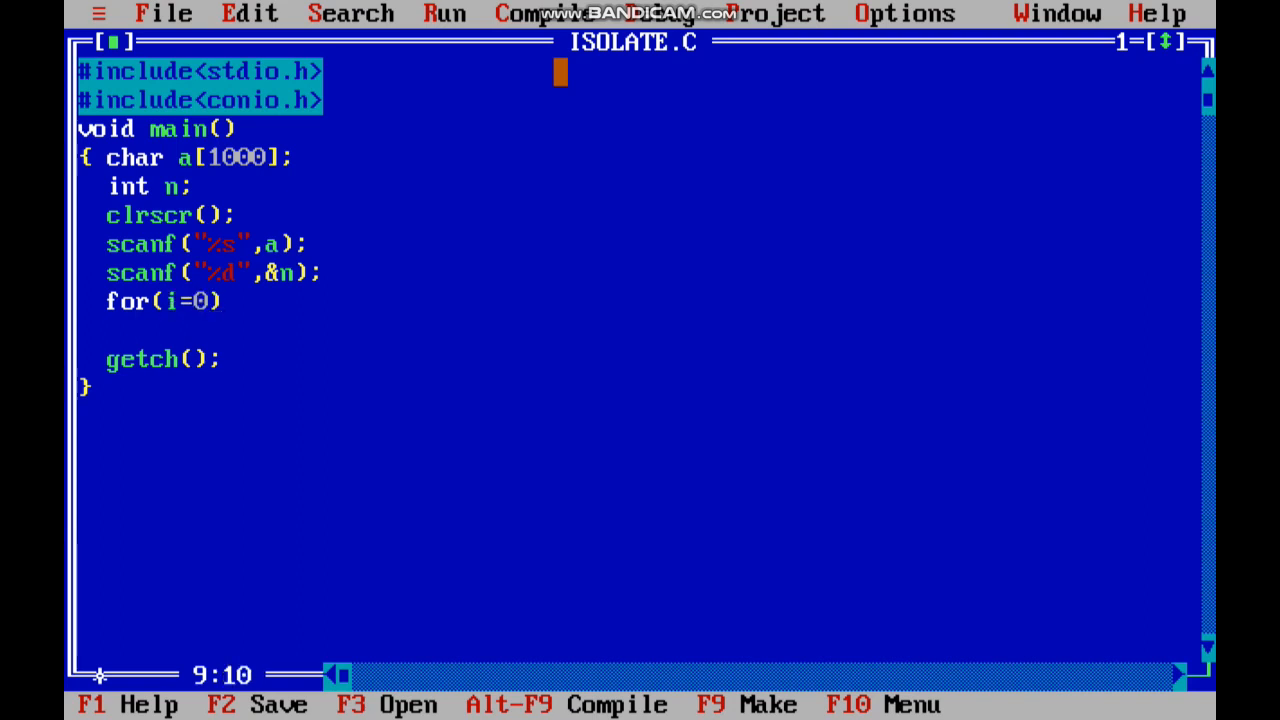
{"action": "type", "text": ";i<"}
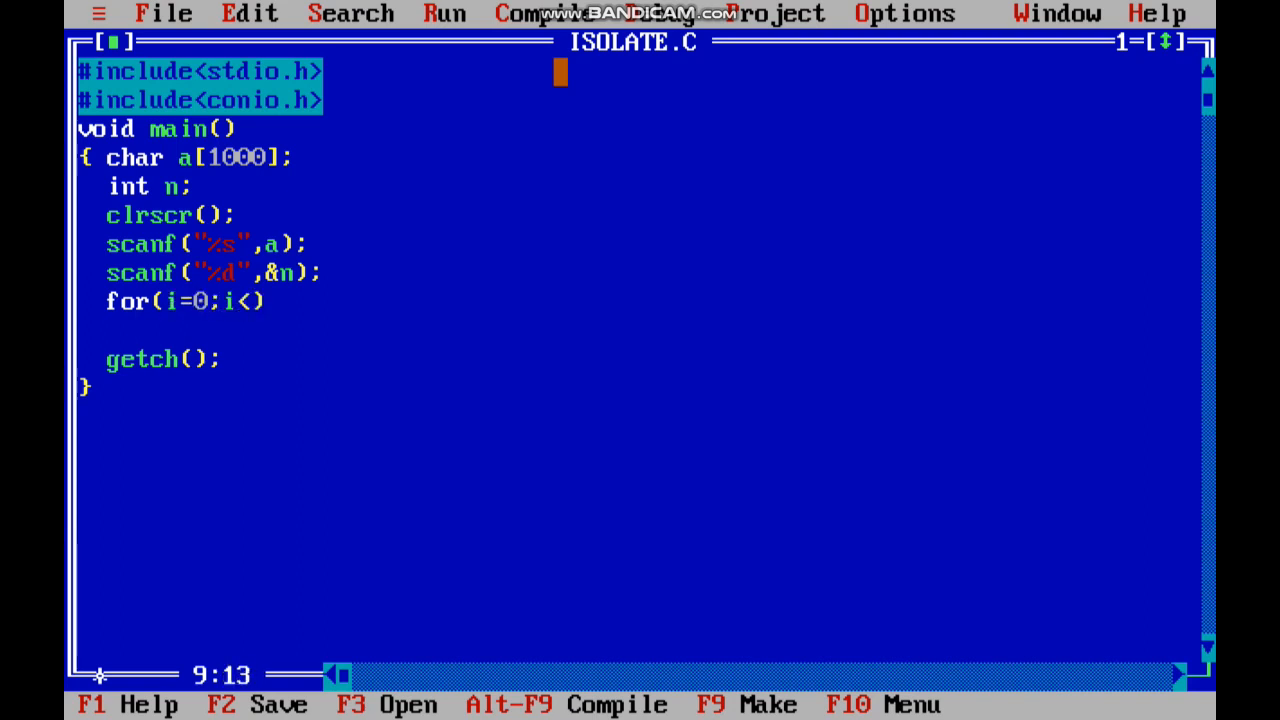
{"action": "type", "text": "strlen"}
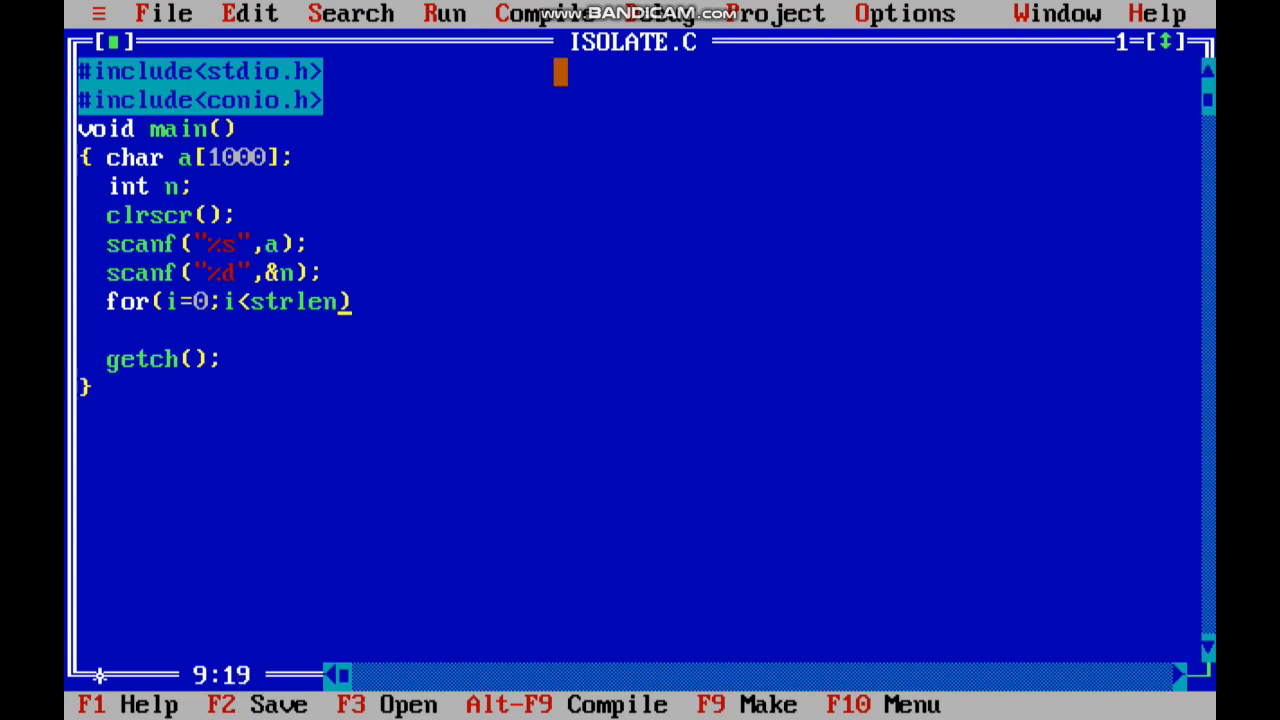
{"action": "type", "text": "(a)"}
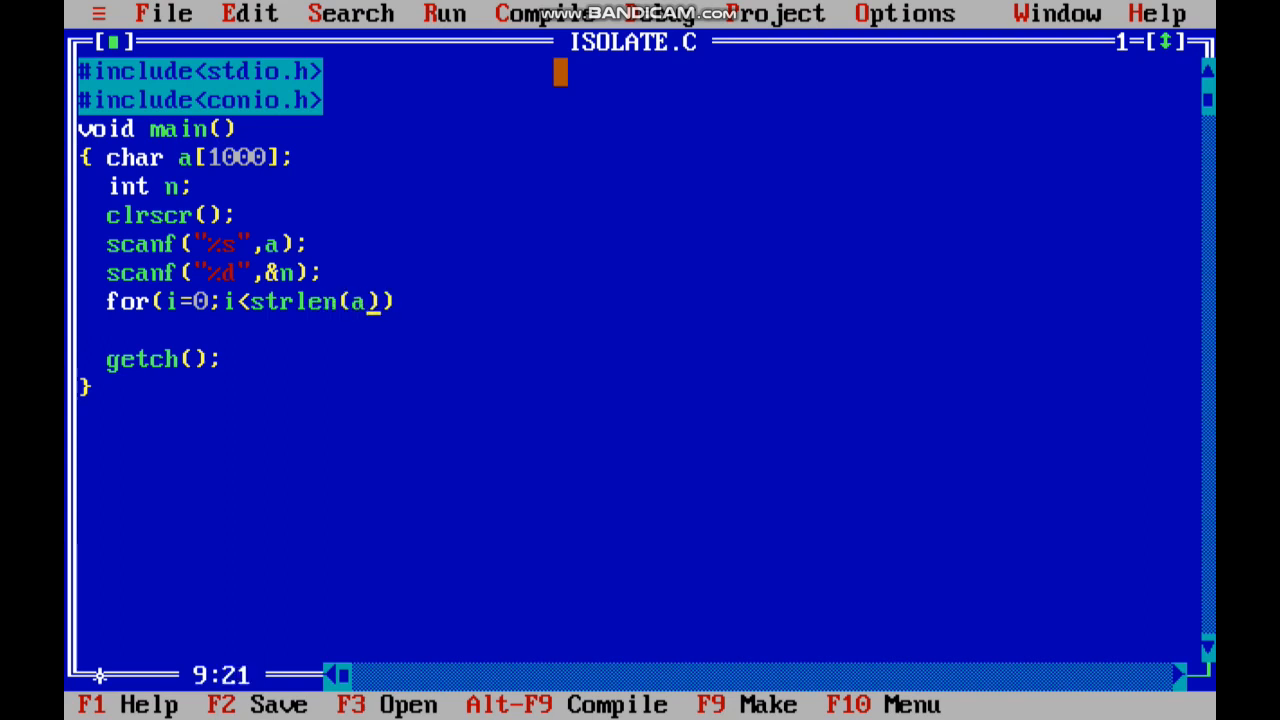
{"action": "type", "text": ";"}
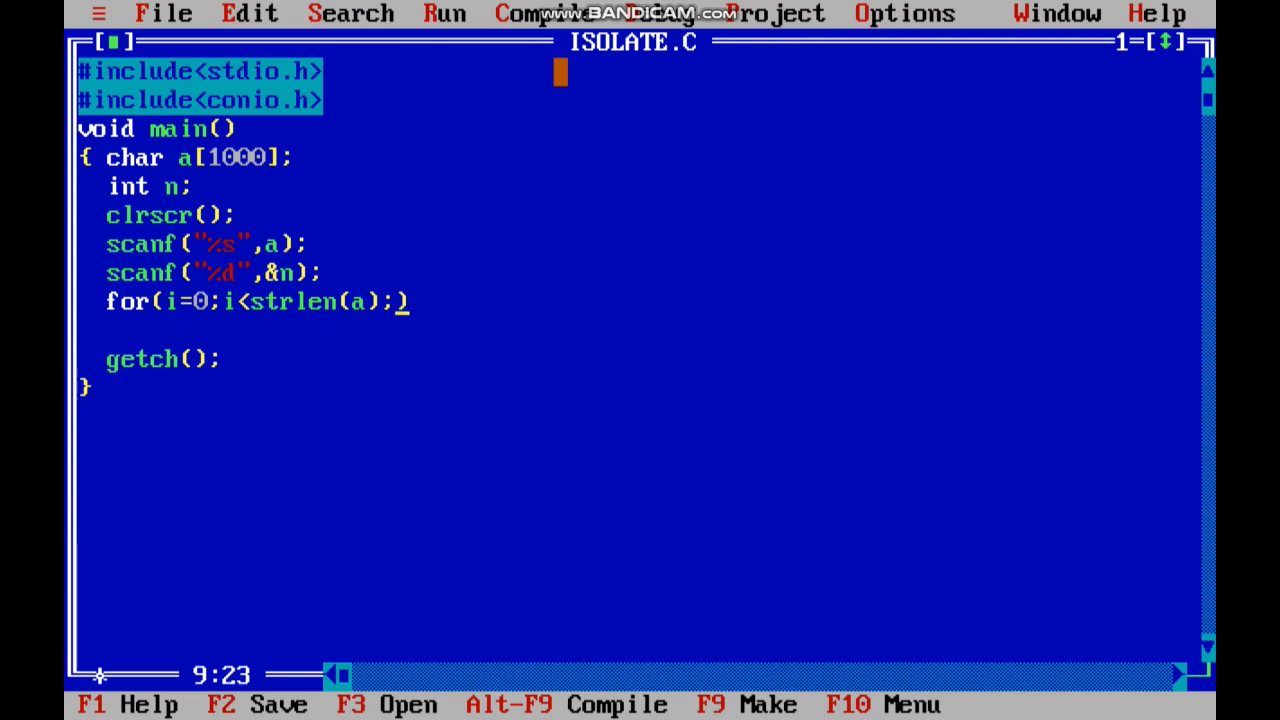
{"action": "type", "text": "i++"}
{"action": "type", "text": "}"}
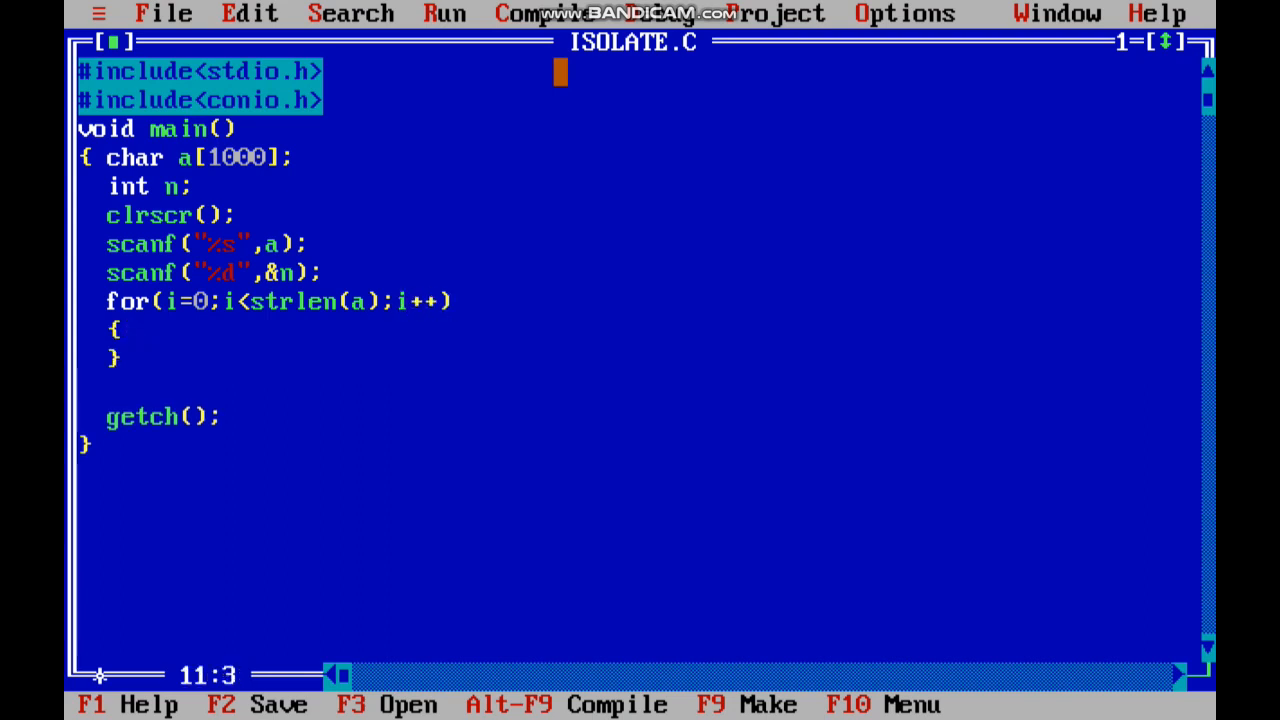
- Inside the loop, add if(i%2==0 && y<n) whose body assigns f[y]=a[i]
{"action": "type", "text": "i"}
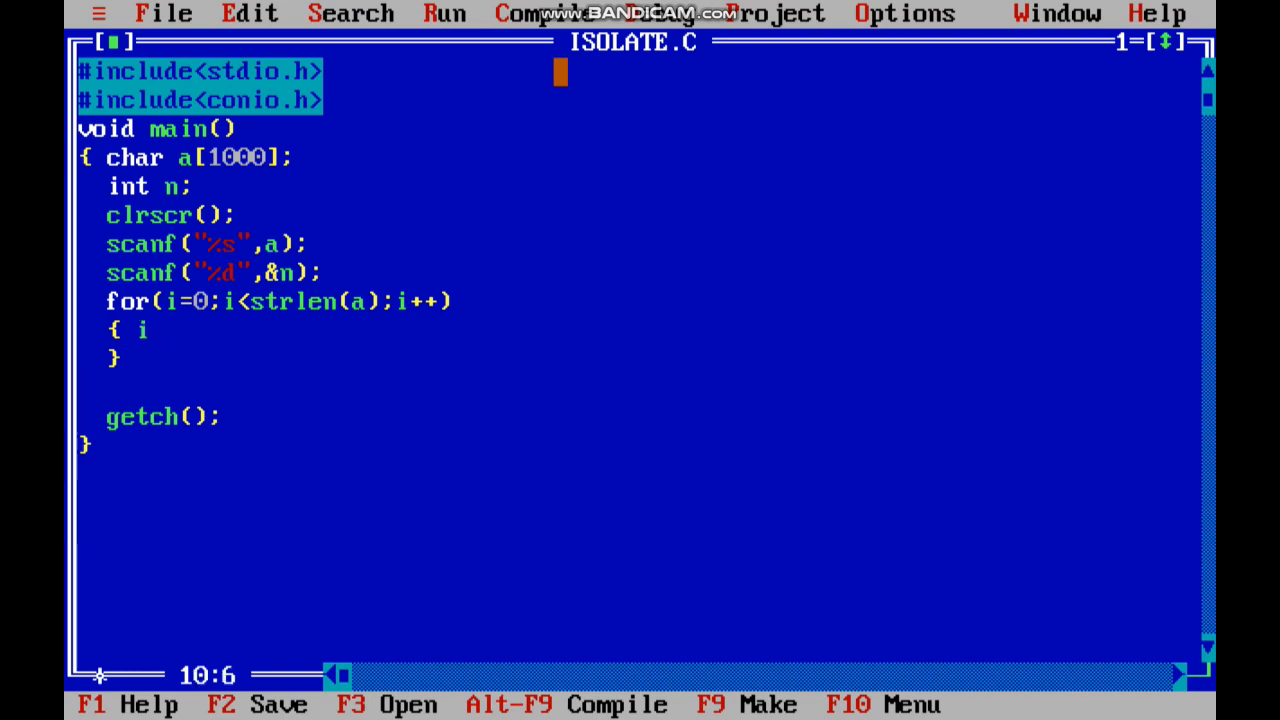
{"action": "type", "text": "f()"}
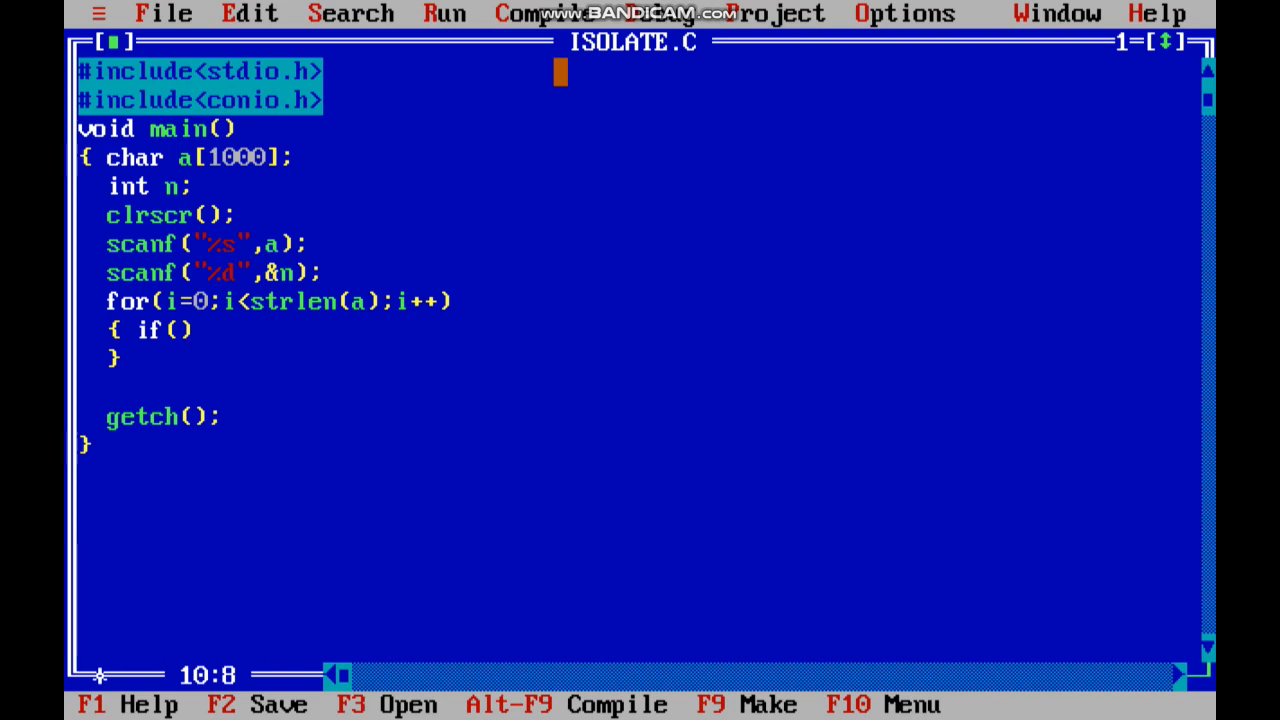
{"action": "type", "text": "i"}
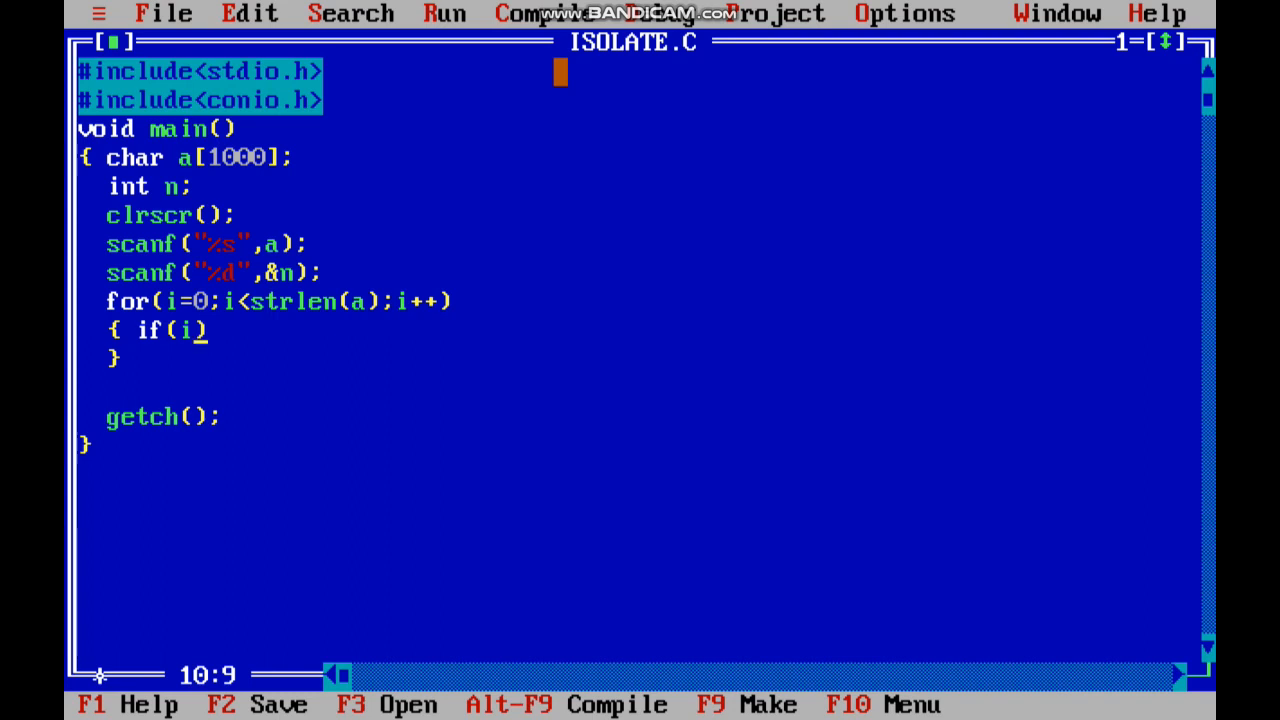
{"action": "type", "text": "%2)"}
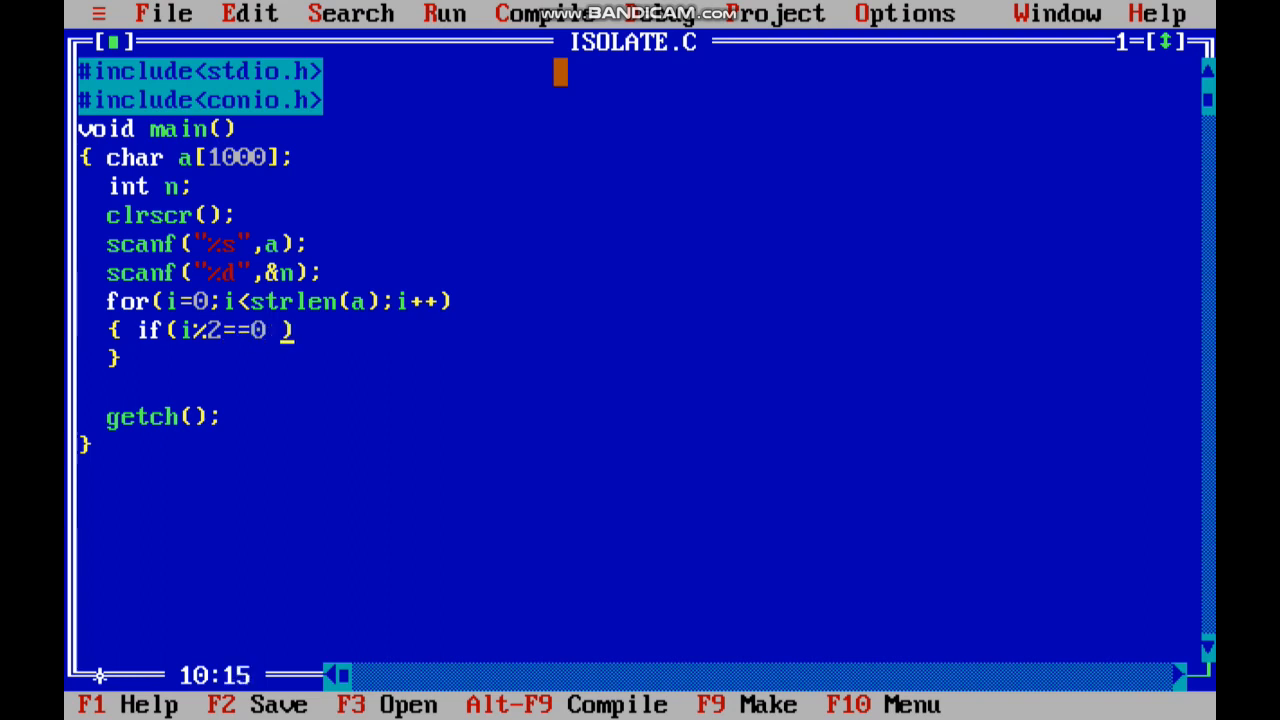
{"action": "type", "text": "&&"}
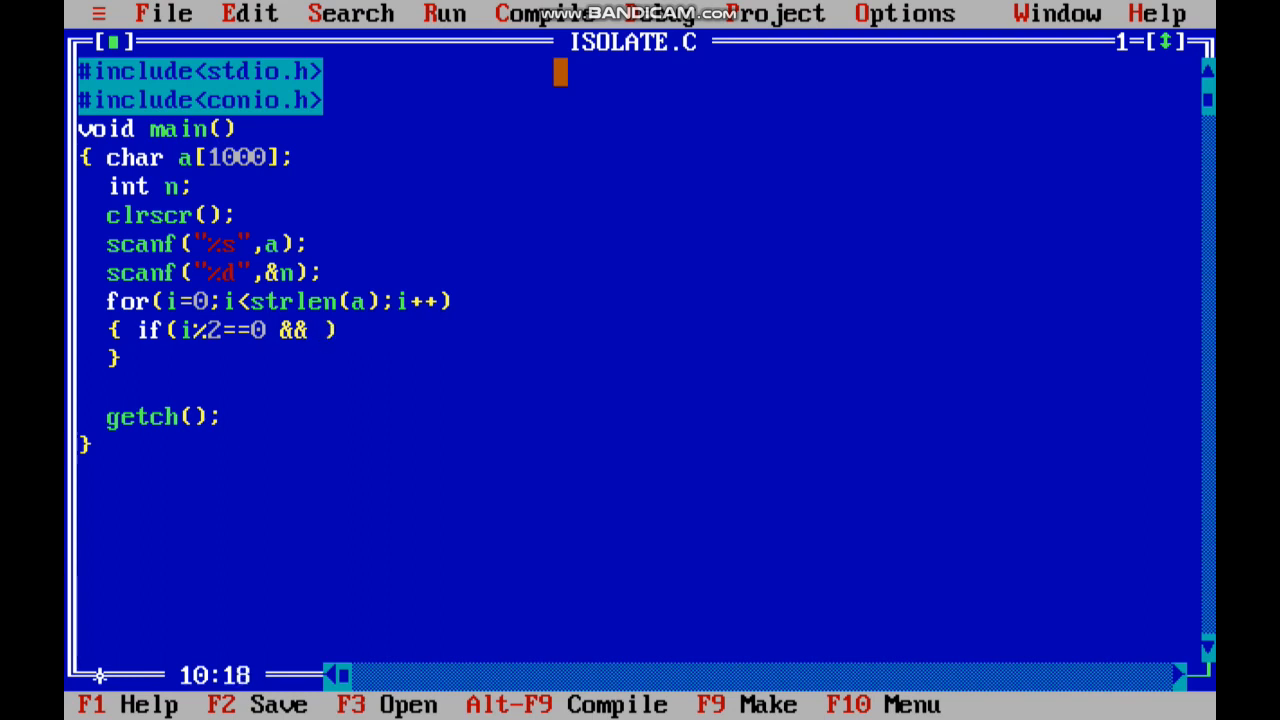
{"action": "type", "text": "y<"}
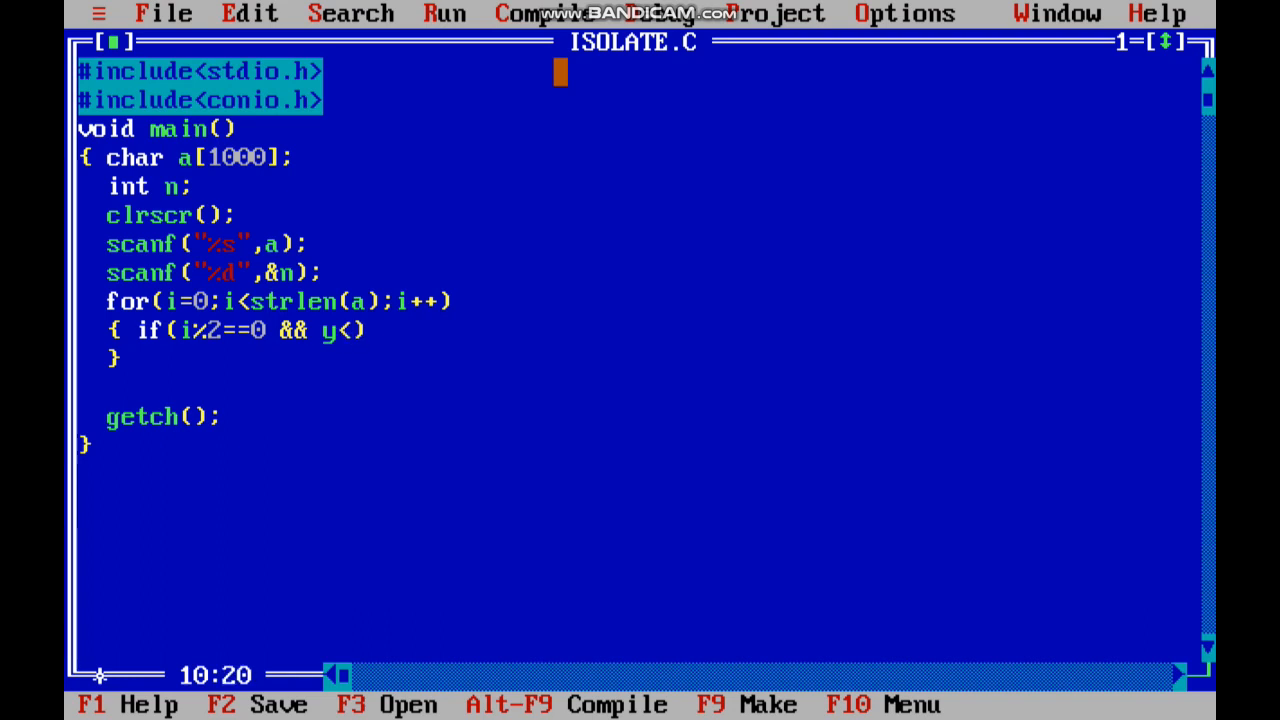
{"action": "type", "text": "n"}
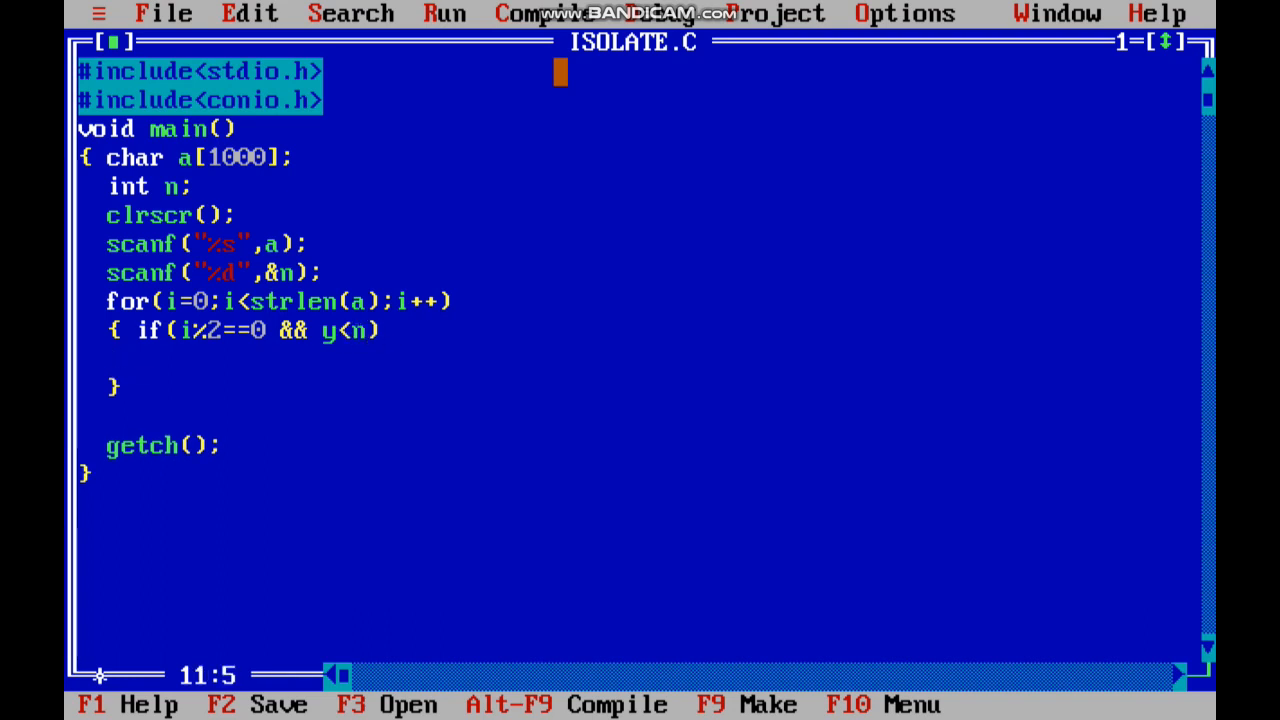
{"action": "type", "text": "{}"}
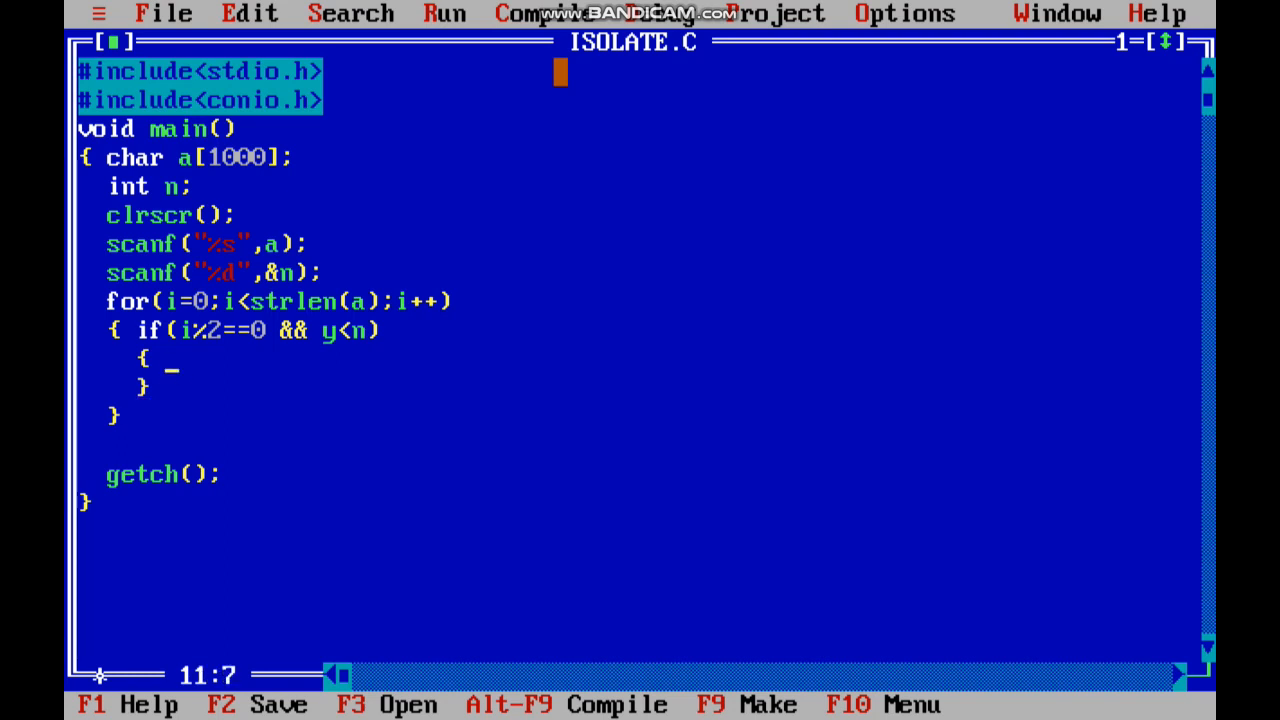
{"action": "type", "text": "f["}
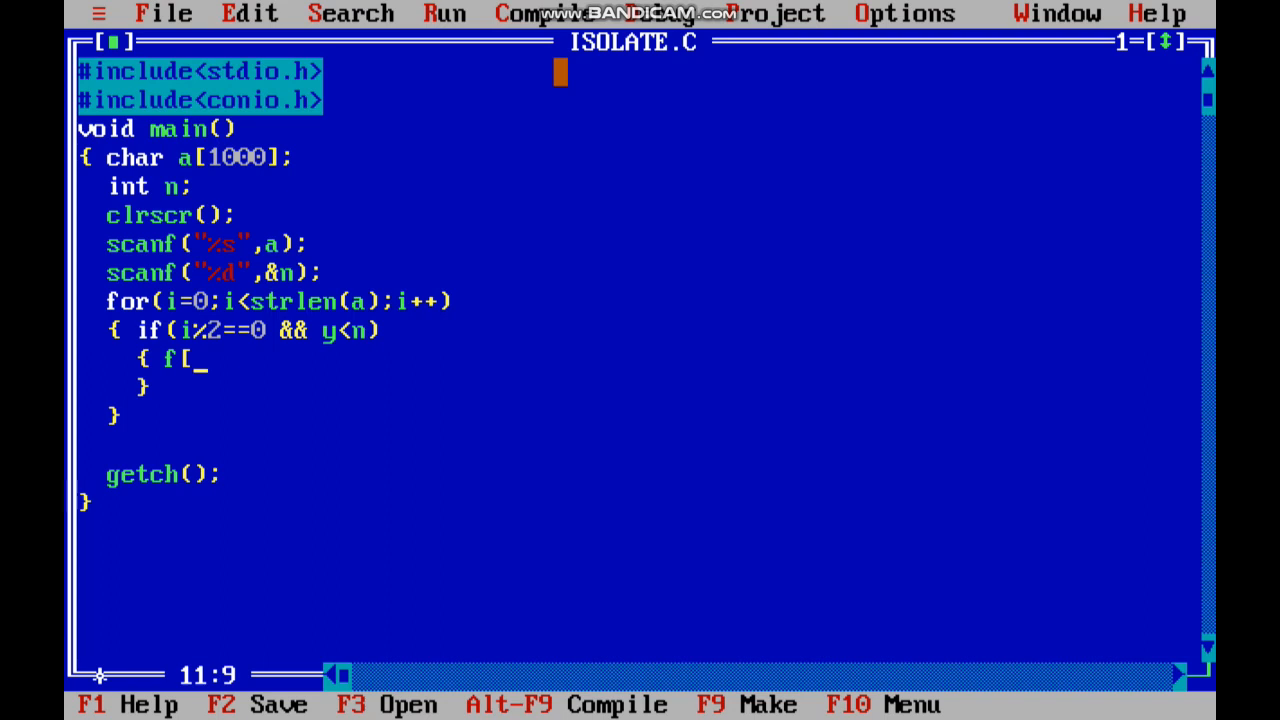
{"action": "type", "text": "y]=a[i];"}
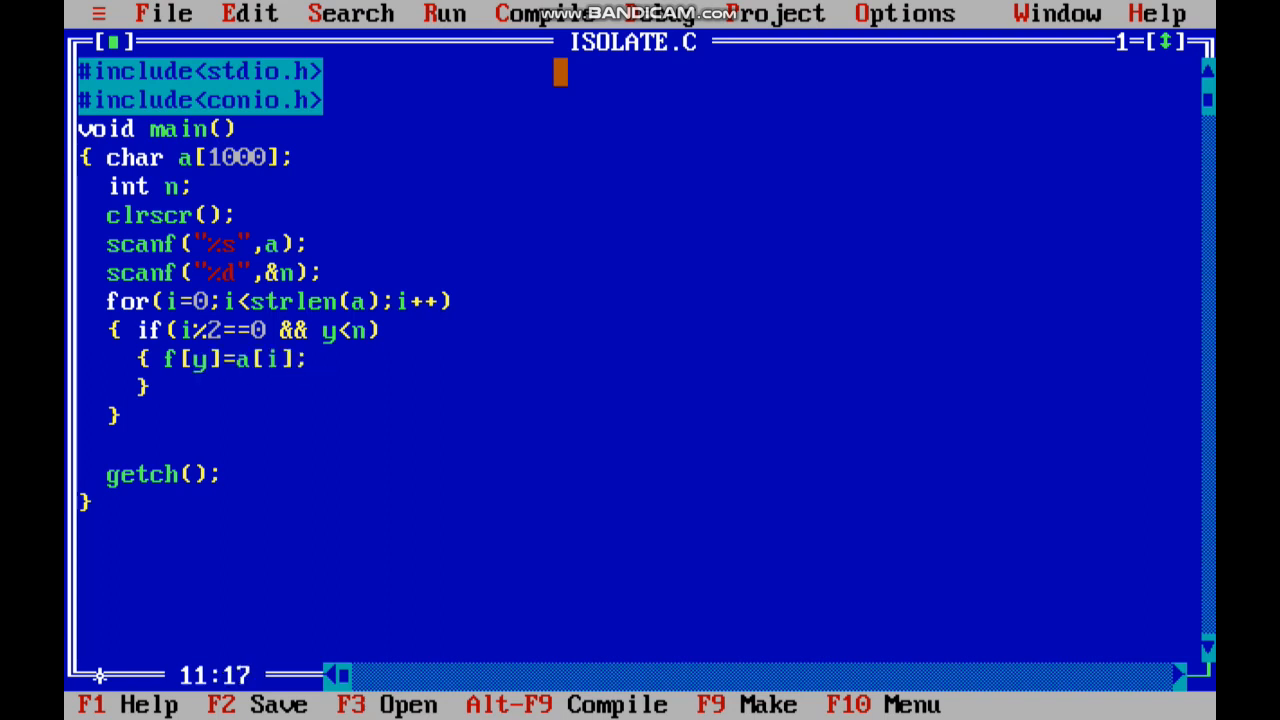
- Append f[1000] and y=0 to the char declaration line
{"action": "left_click", "coordinate": [300, 157]}
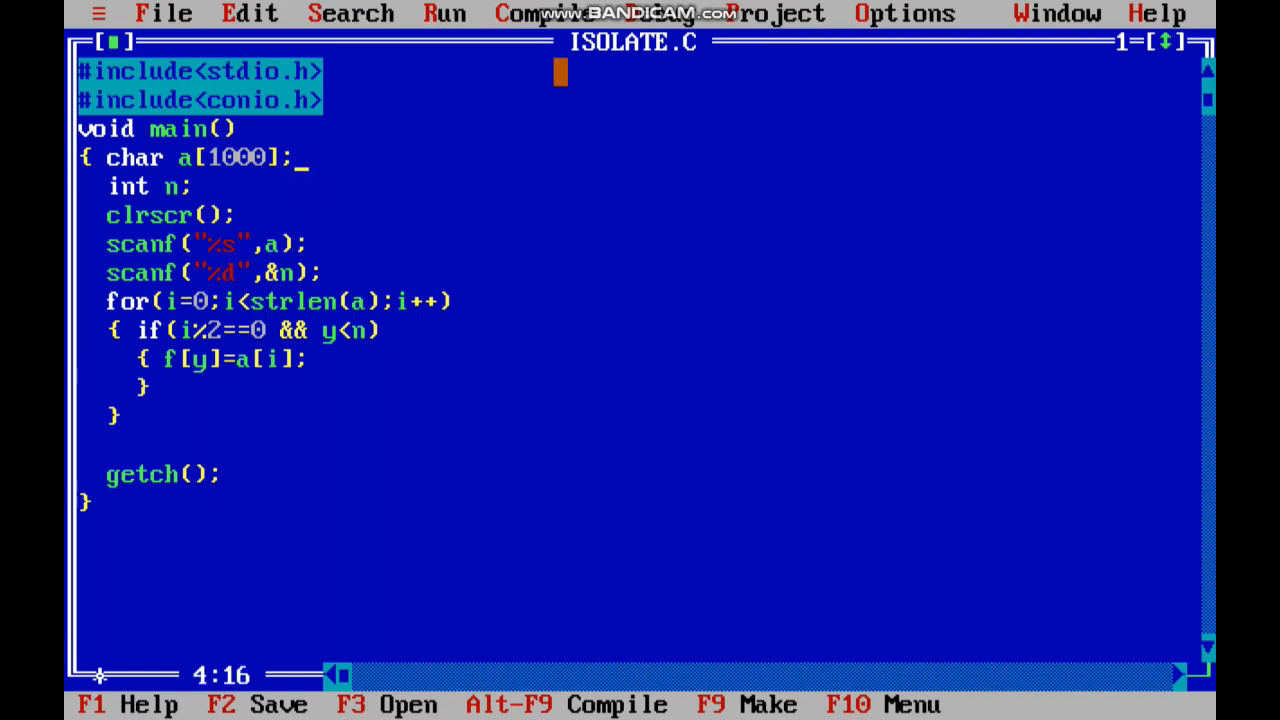
{"action": "type", "text": ","}
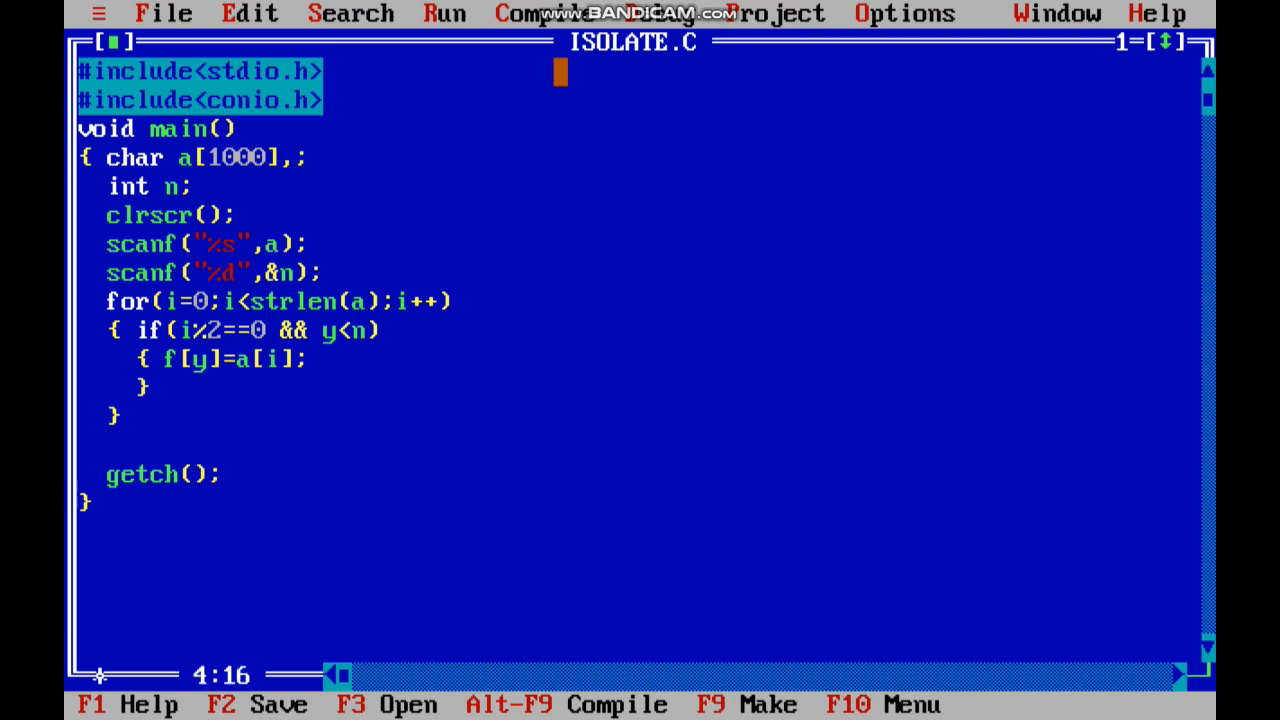
{"action": "type", "text": "f["}
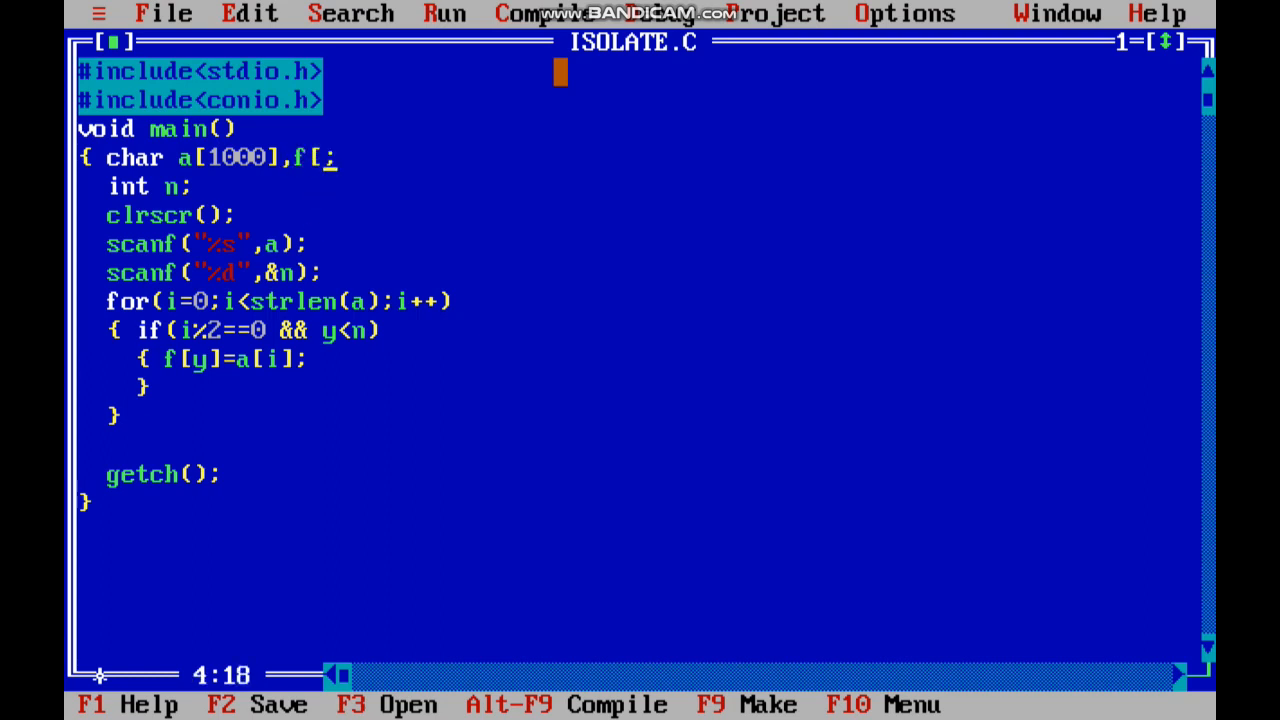
{"action": "type", "text": "1000]"}
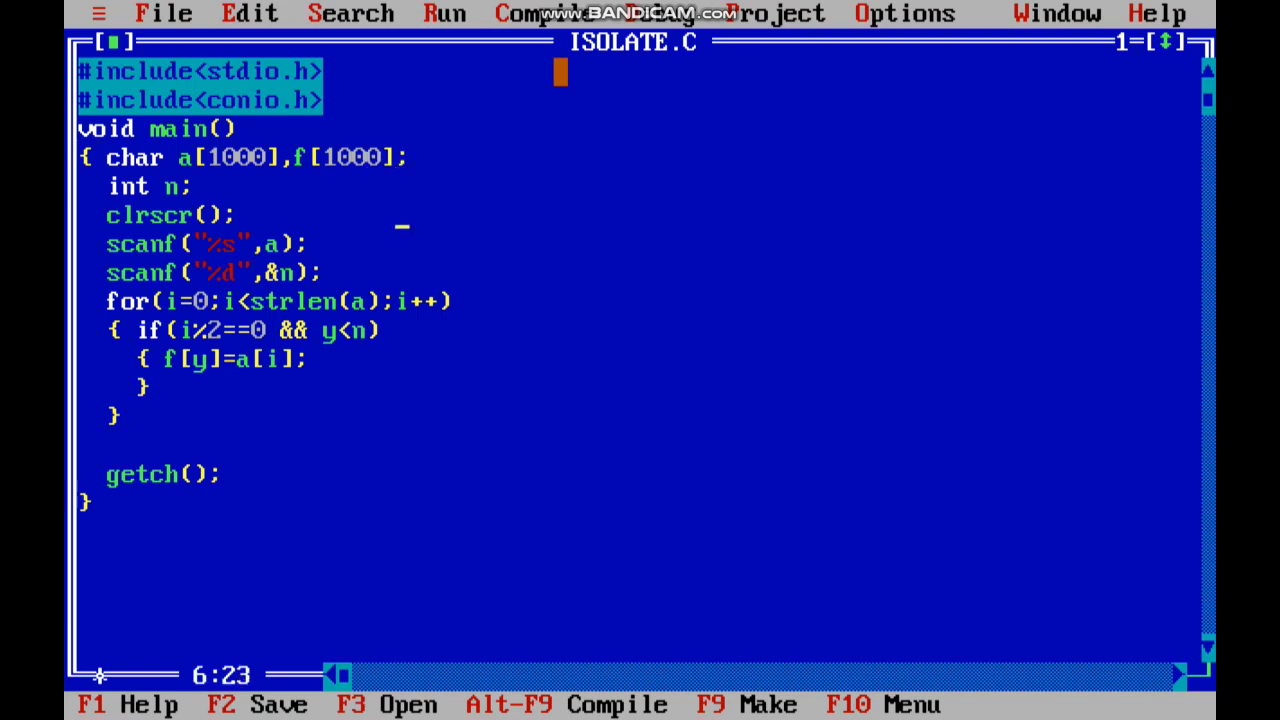
{"action": "type", "text": ",:"}
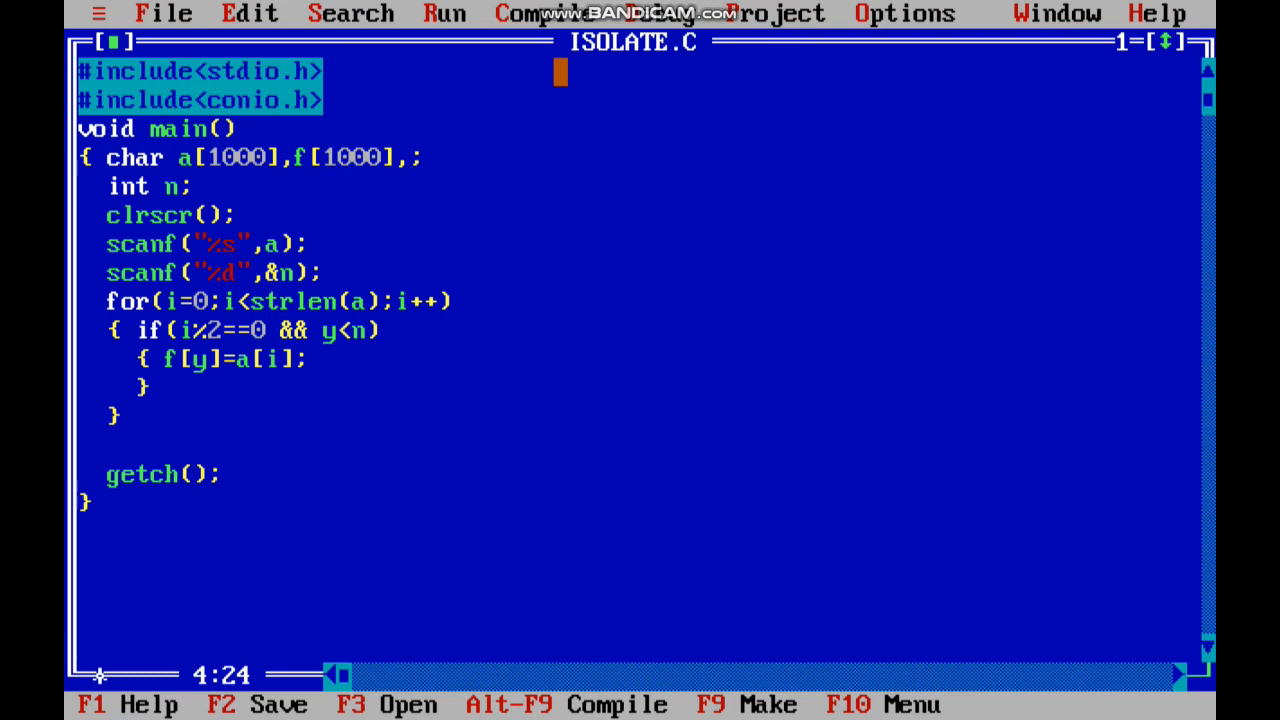
{"action": "type", "text": "y=0"}
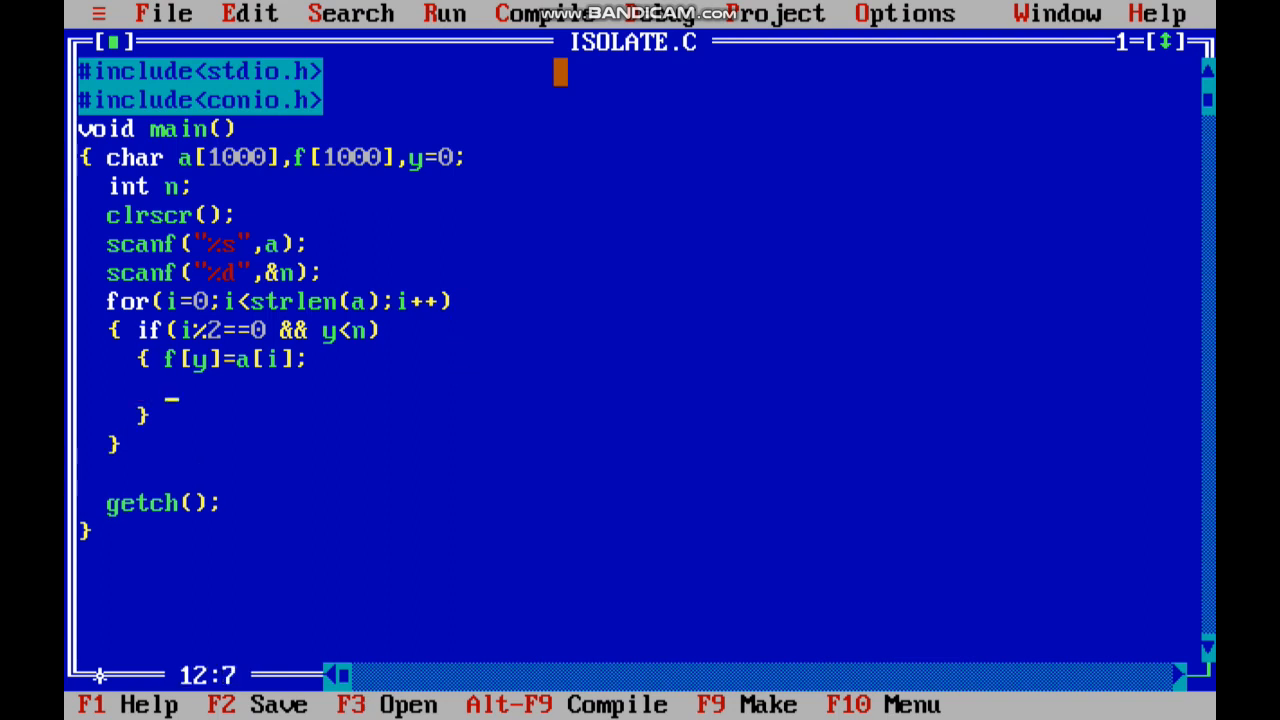
- Increment y after the copy and add an else block assigning s[z]=a[i]
{"action": "type", "text": "y++;"}
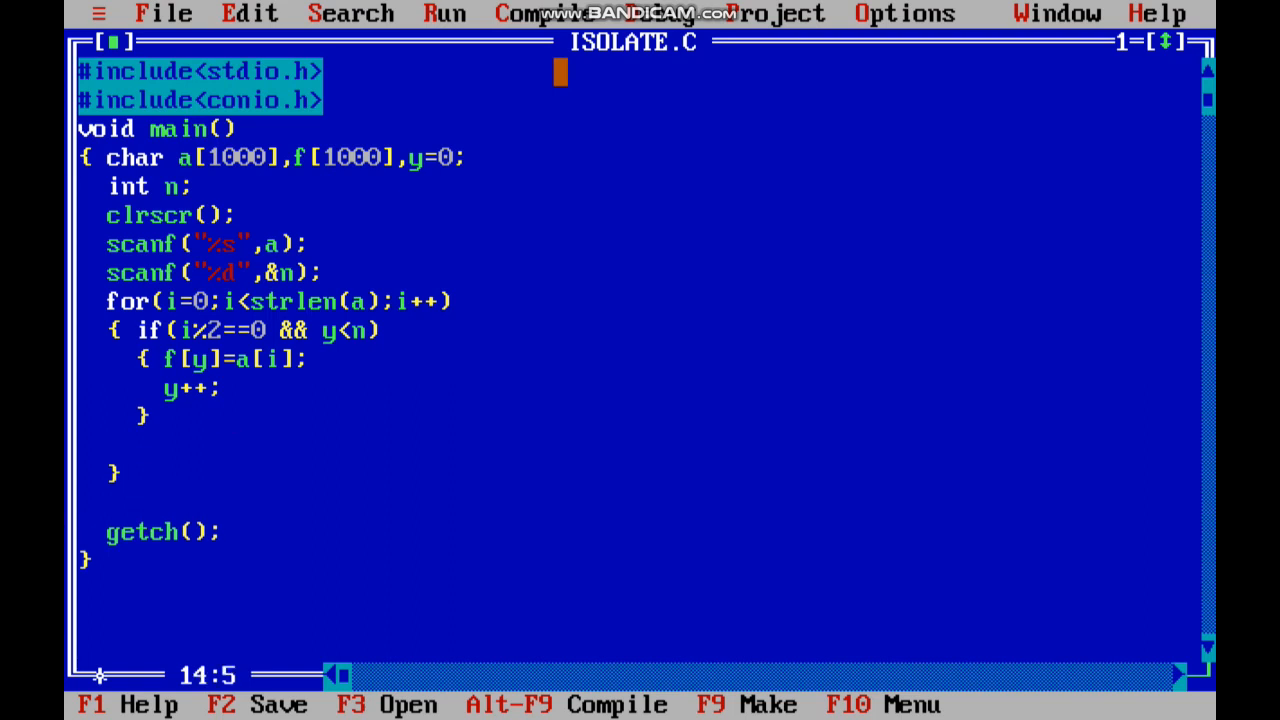
{"action": "type", "text": "else"}
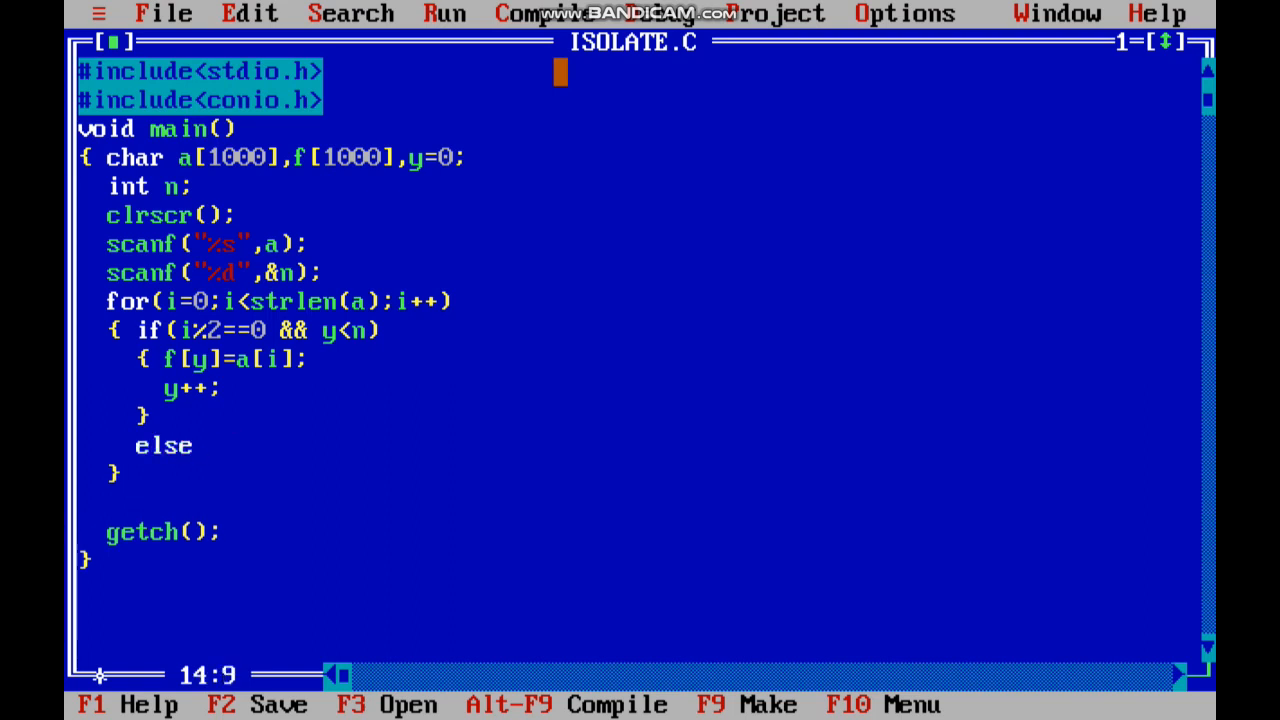
{"action": "type", "text": "{}"}
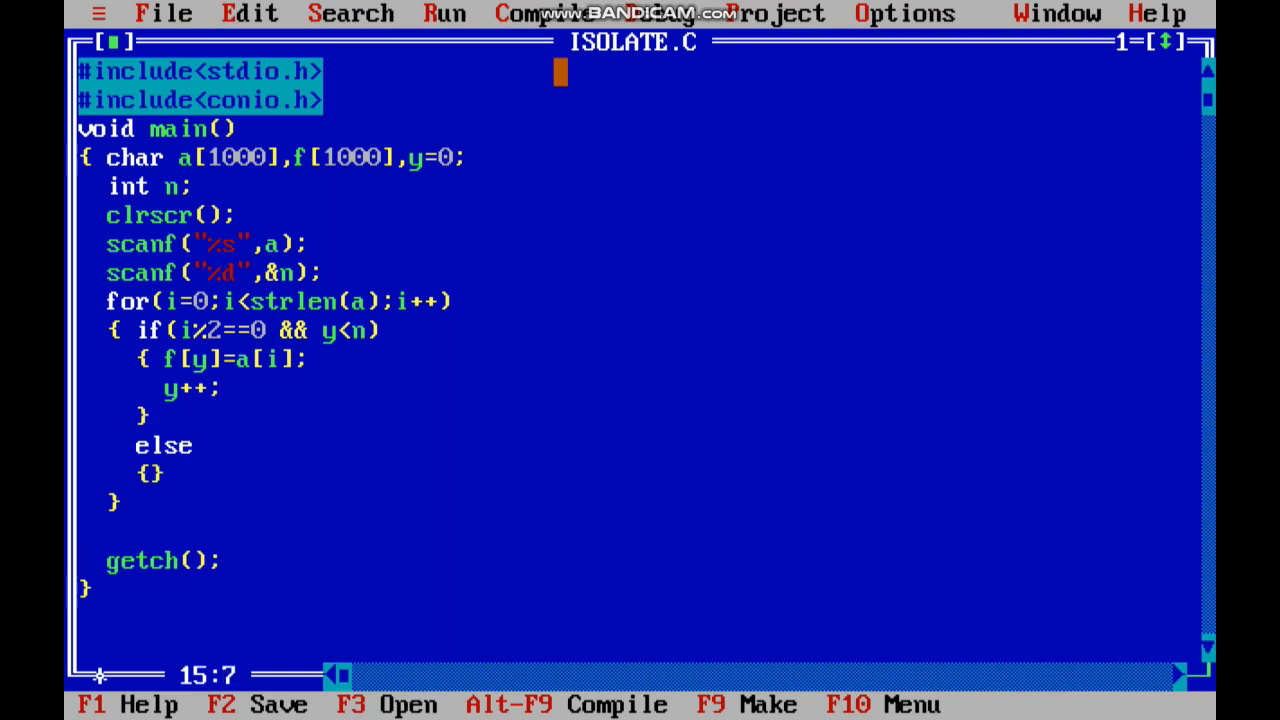
{"action": "key", "text": "Enter"}
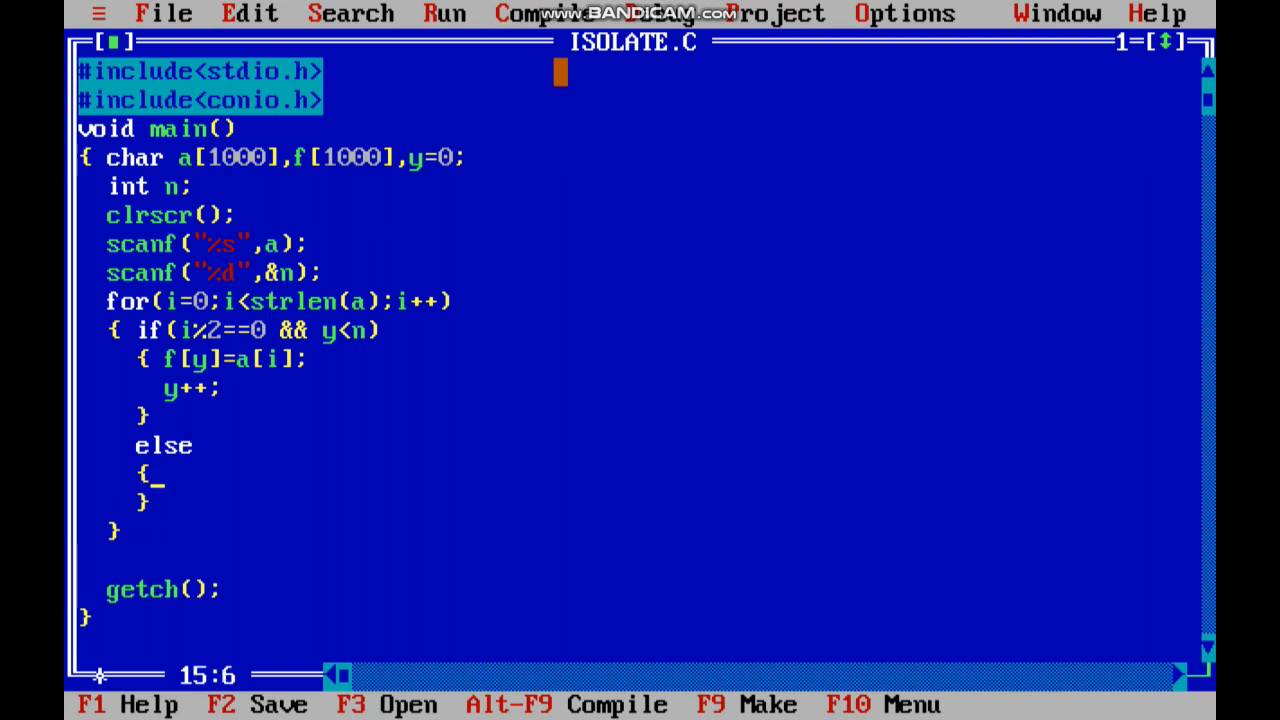
{"action": "type", "text": "s["}
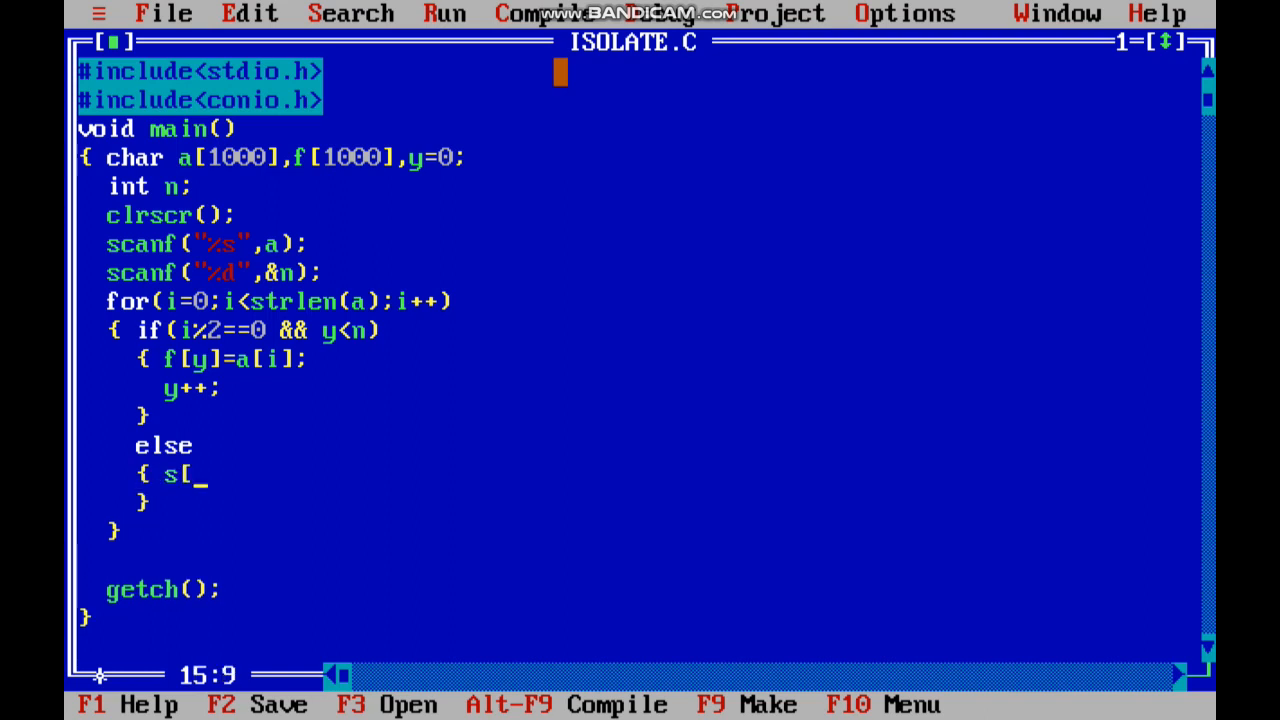
{"action": "type", "text": "z]"}
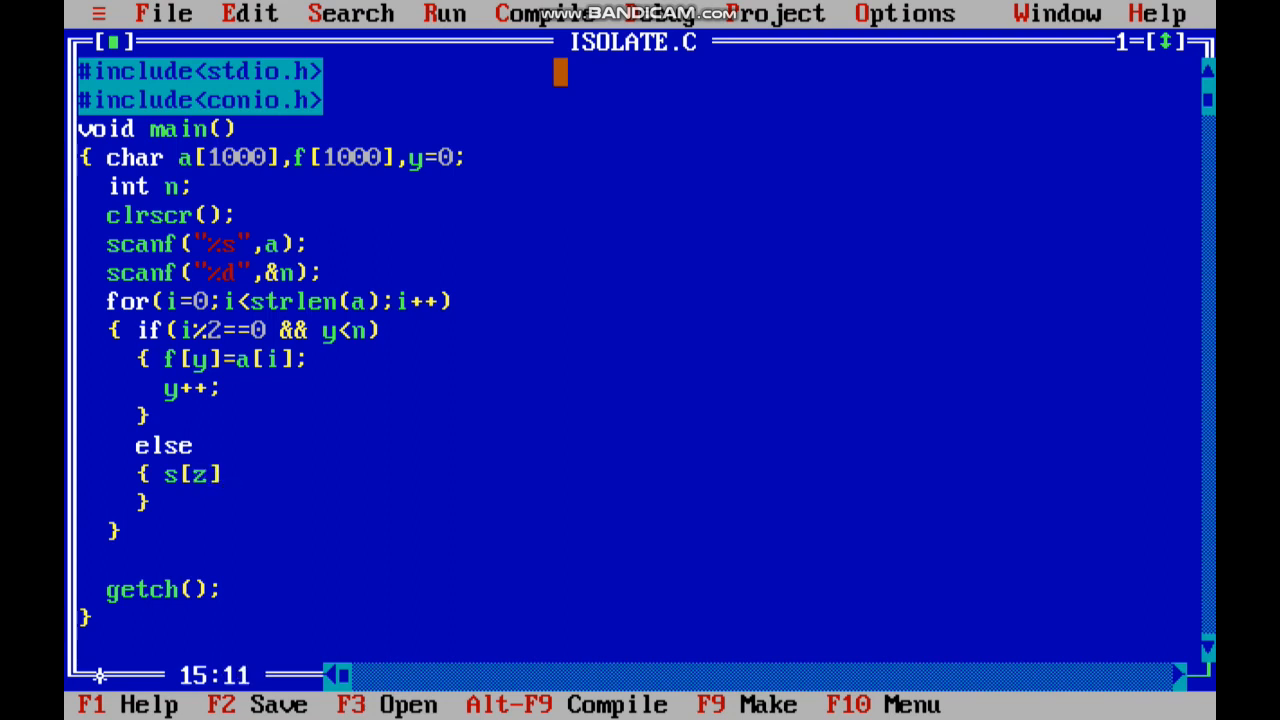
{"action": "type", "text": "=a[i];"}
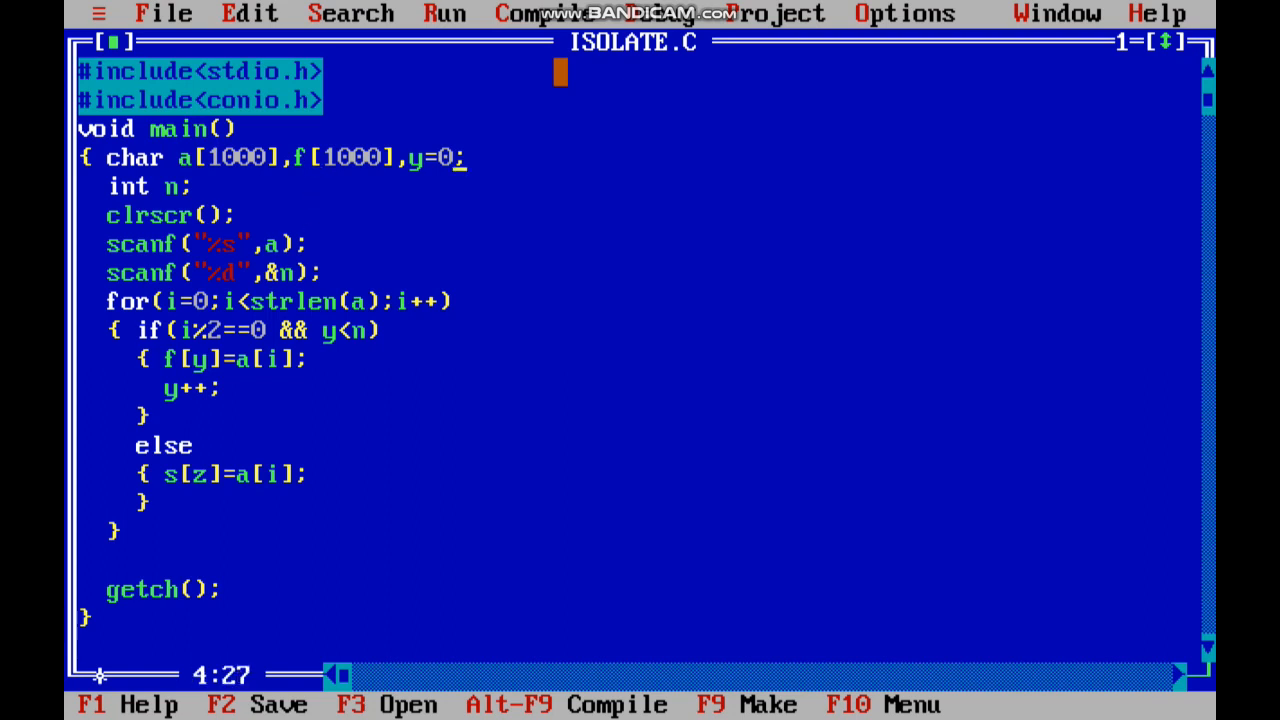
- Declare s[1000] and z=0, and add z++; to the else branch
{"action": "type", "text": ",s[1000"}
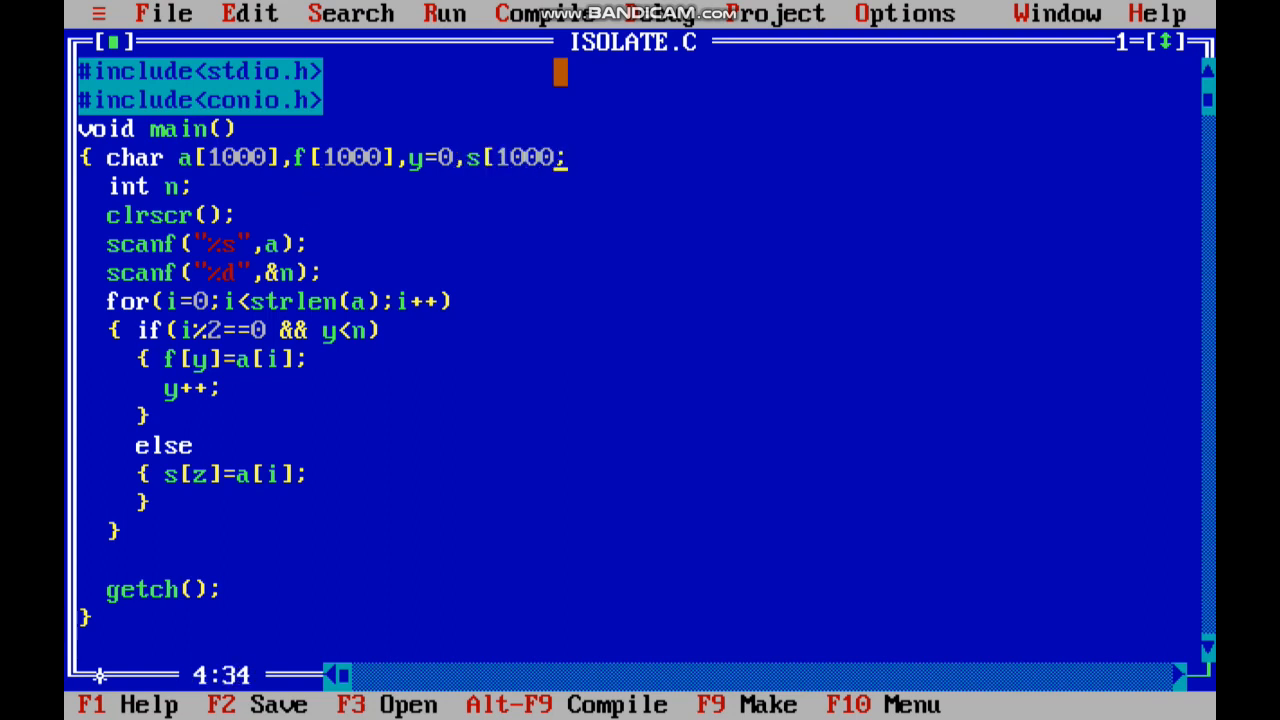
{"action": "type", "text": "],"}
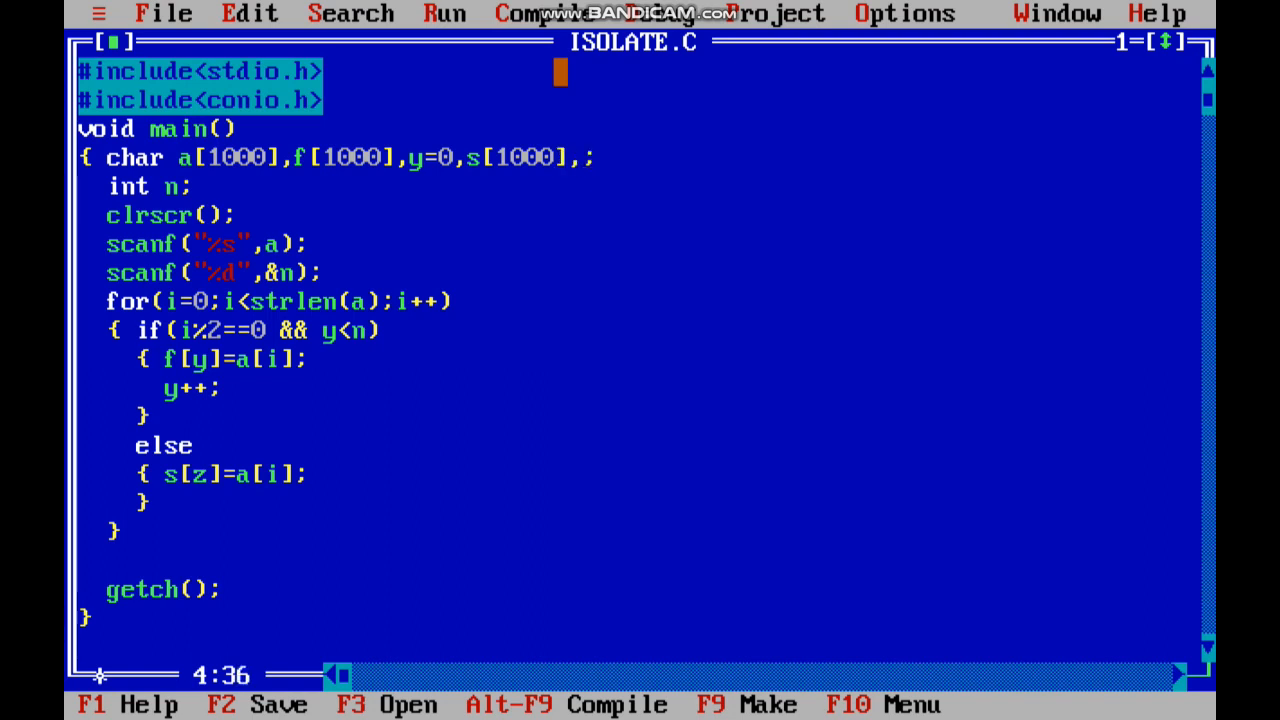
{"action": "type", "text": "z="}
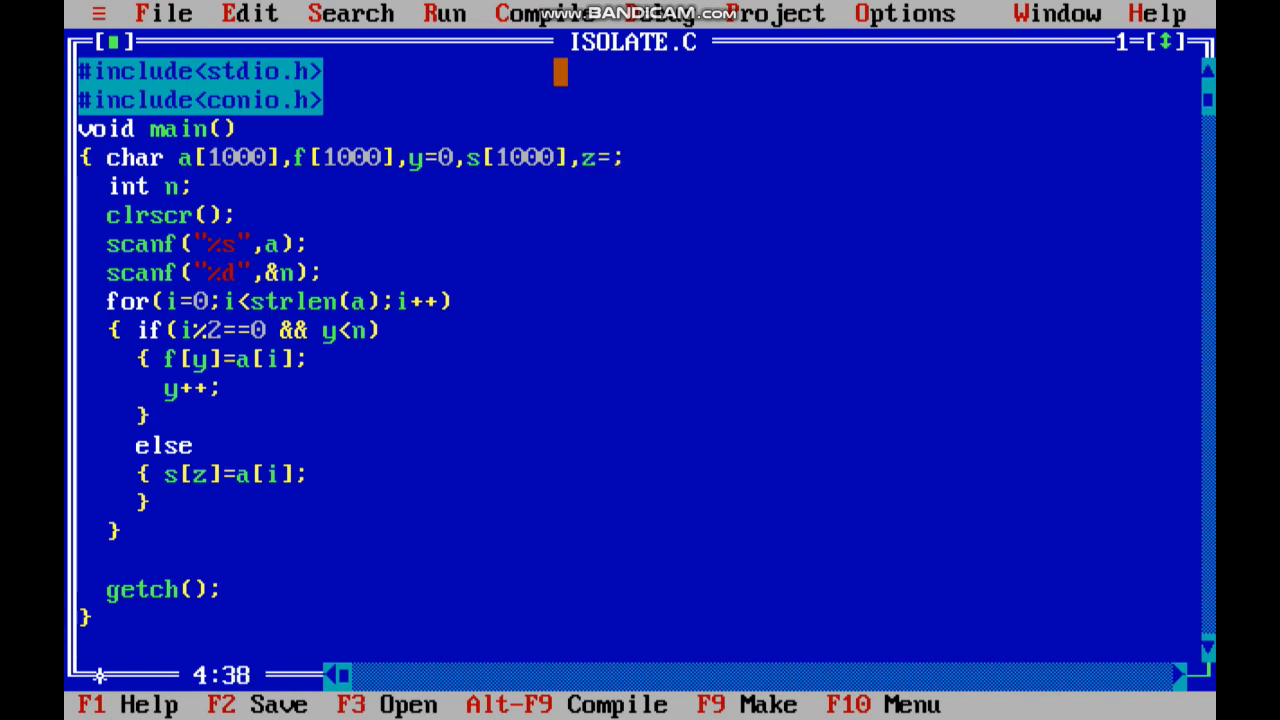
{"action": "type", "text": "0"}
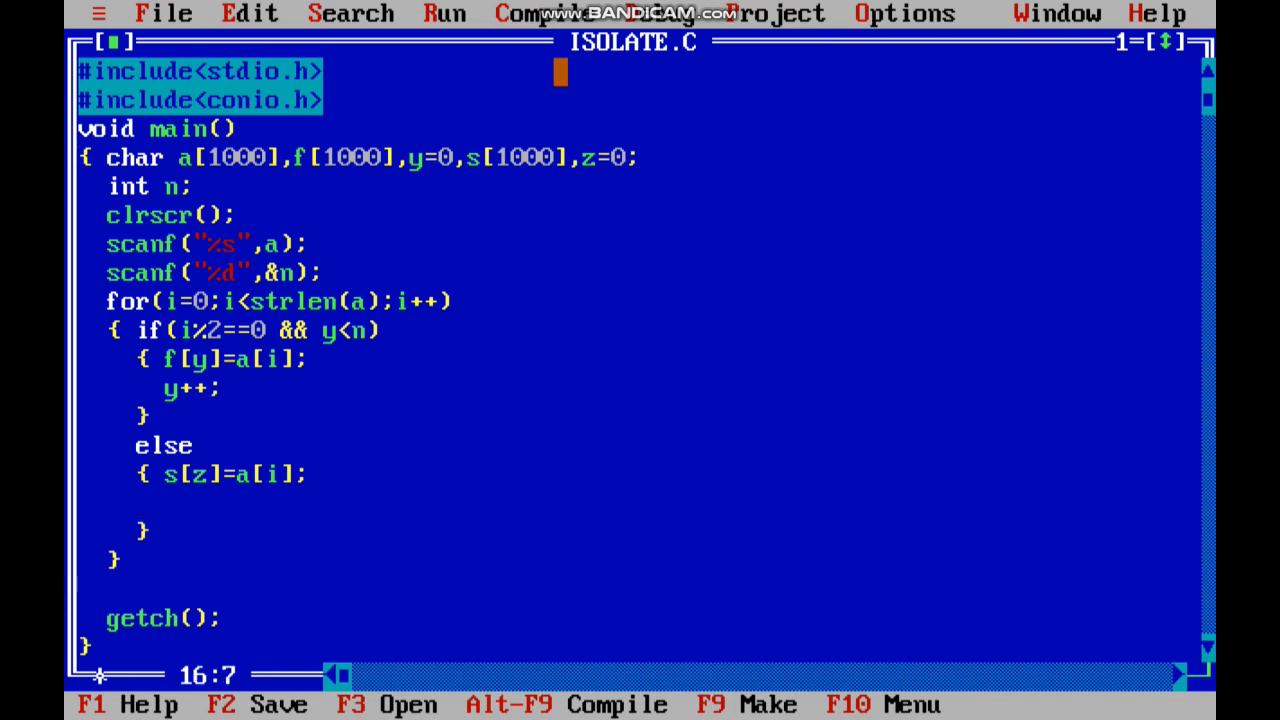
{"action": "type", "text": "z+"}
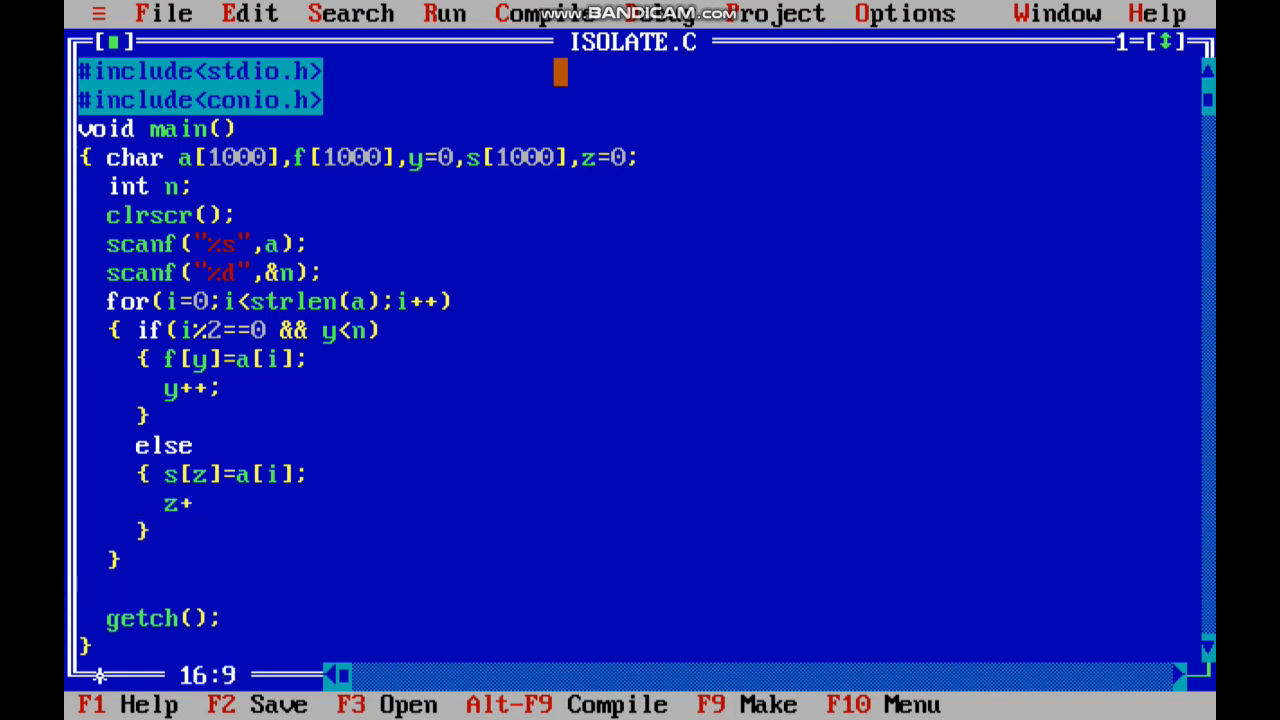
{"action": "type", "text": "+;"}
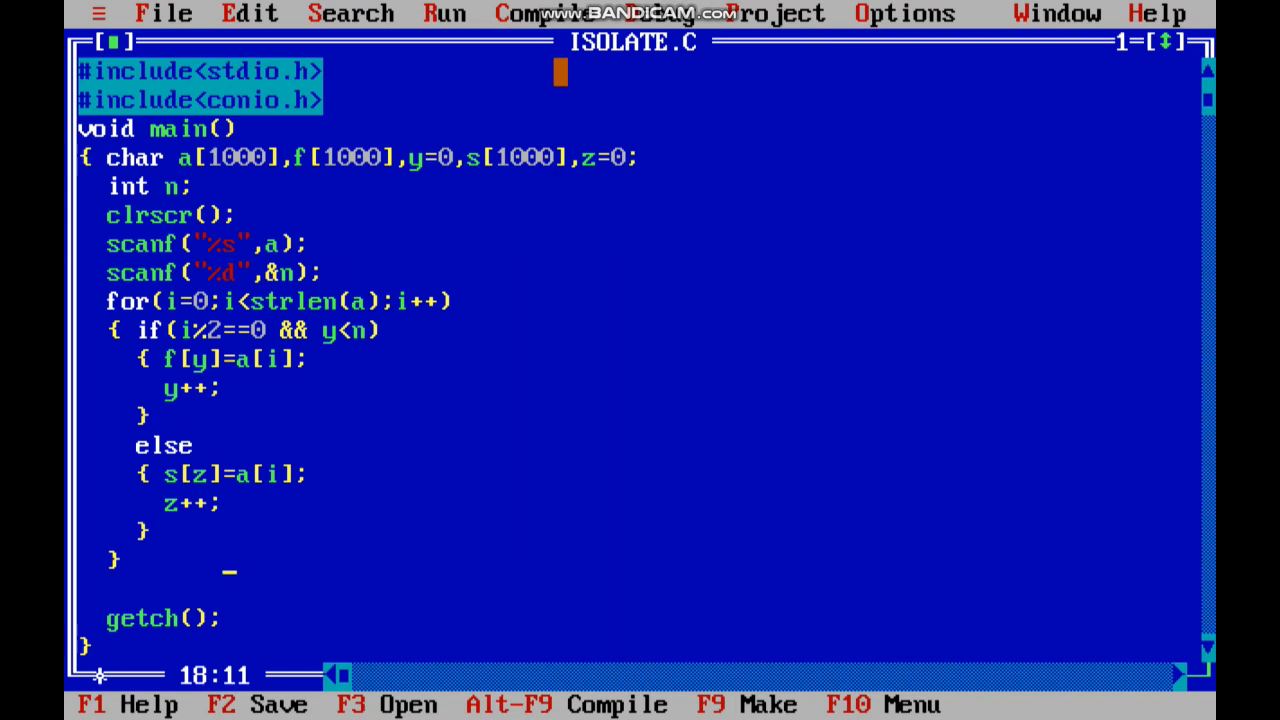
- Add for(i=0;i<y;i++) printing f[i] with %c, followed by printf("\n")
{"action": "type", "text": "for("}
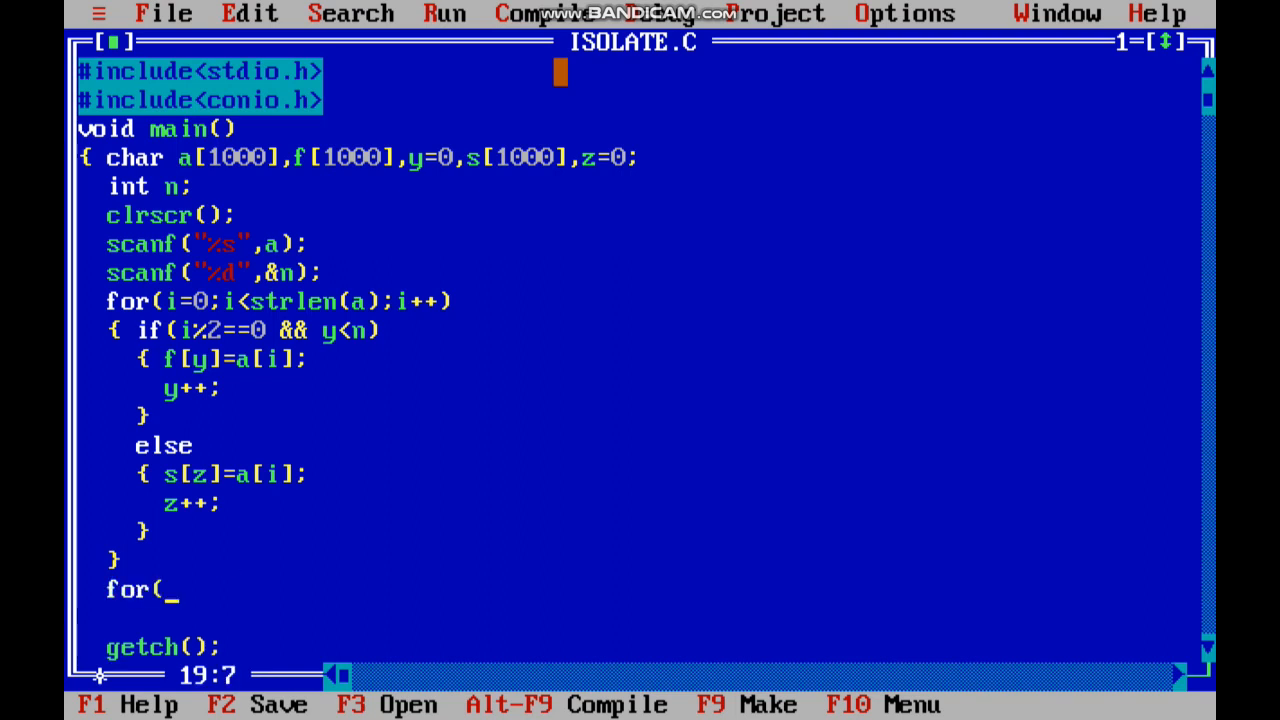
{"action": "type", "text": "i=0)"}
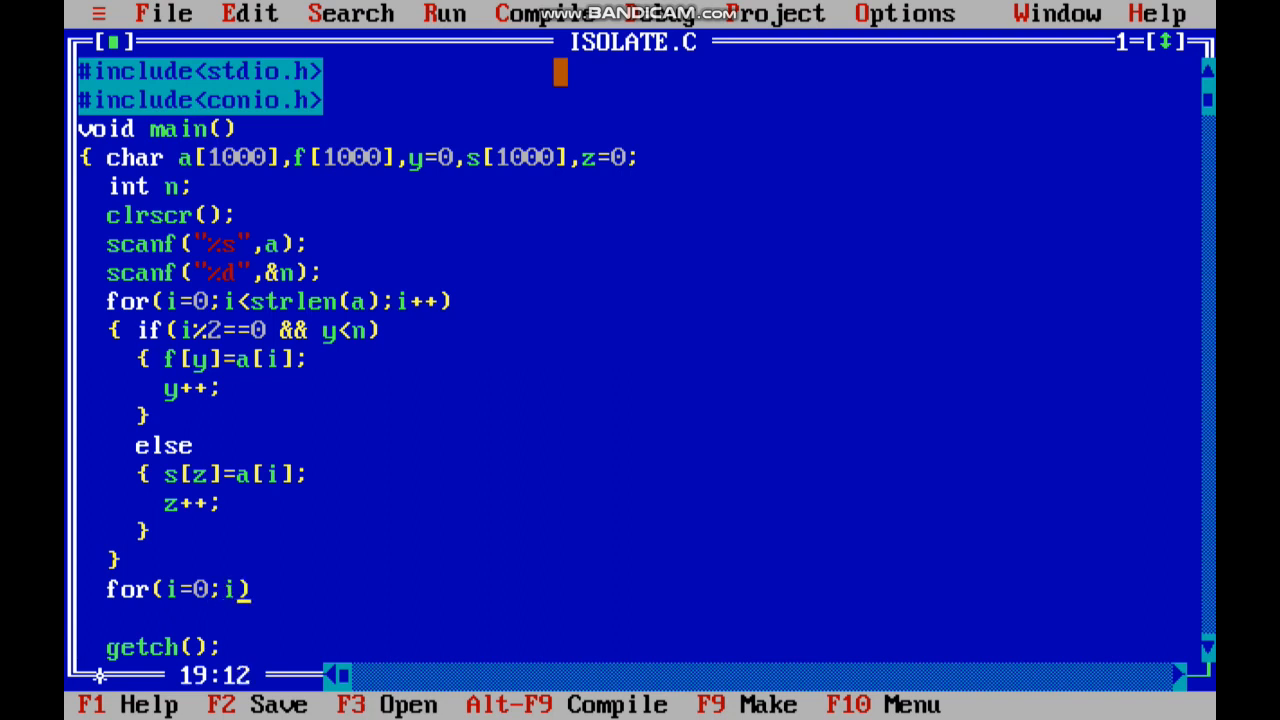
{"action": "type", "text": "<y;i++"}
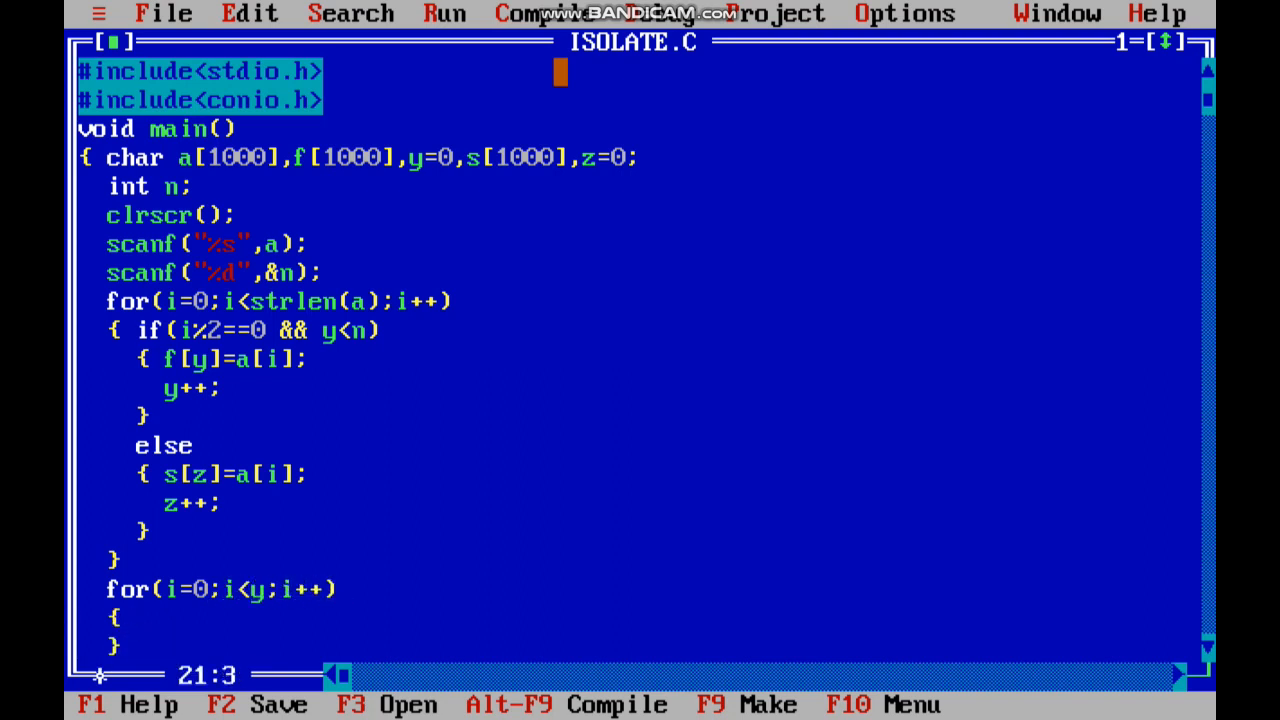
{"action": "type", "text": "printf("}
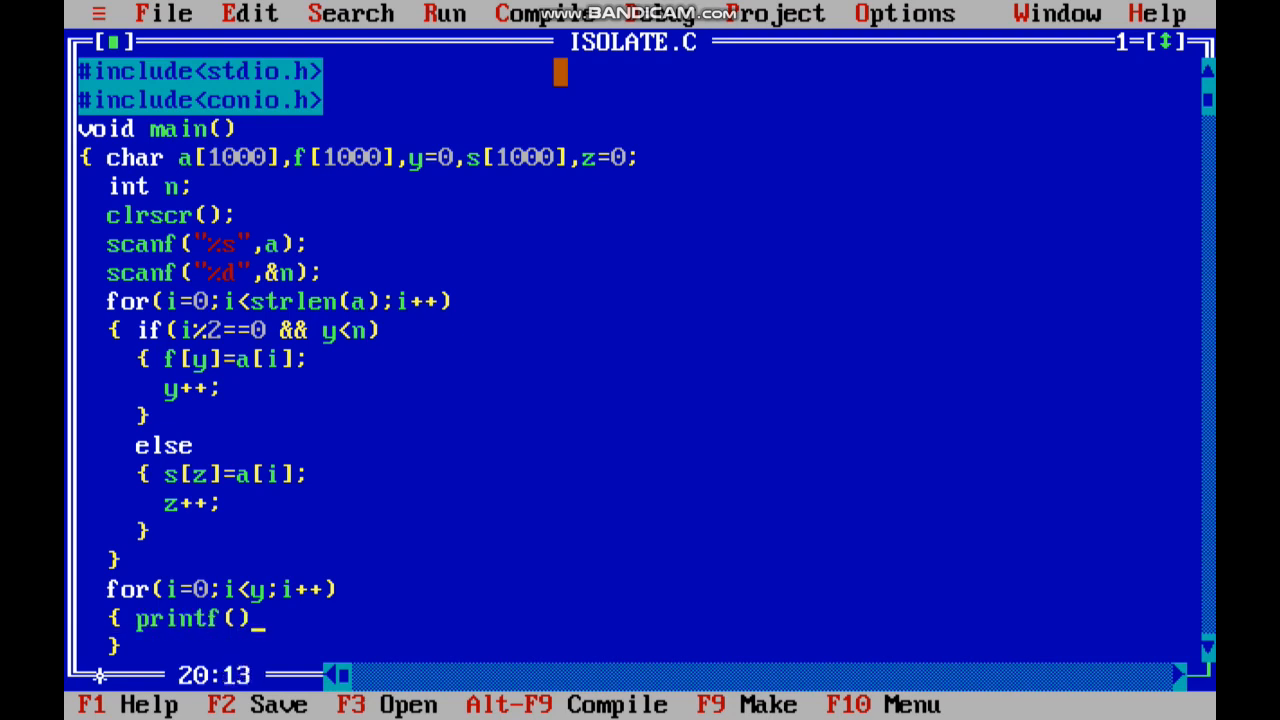
{"action": "type", "text": "\"\""}
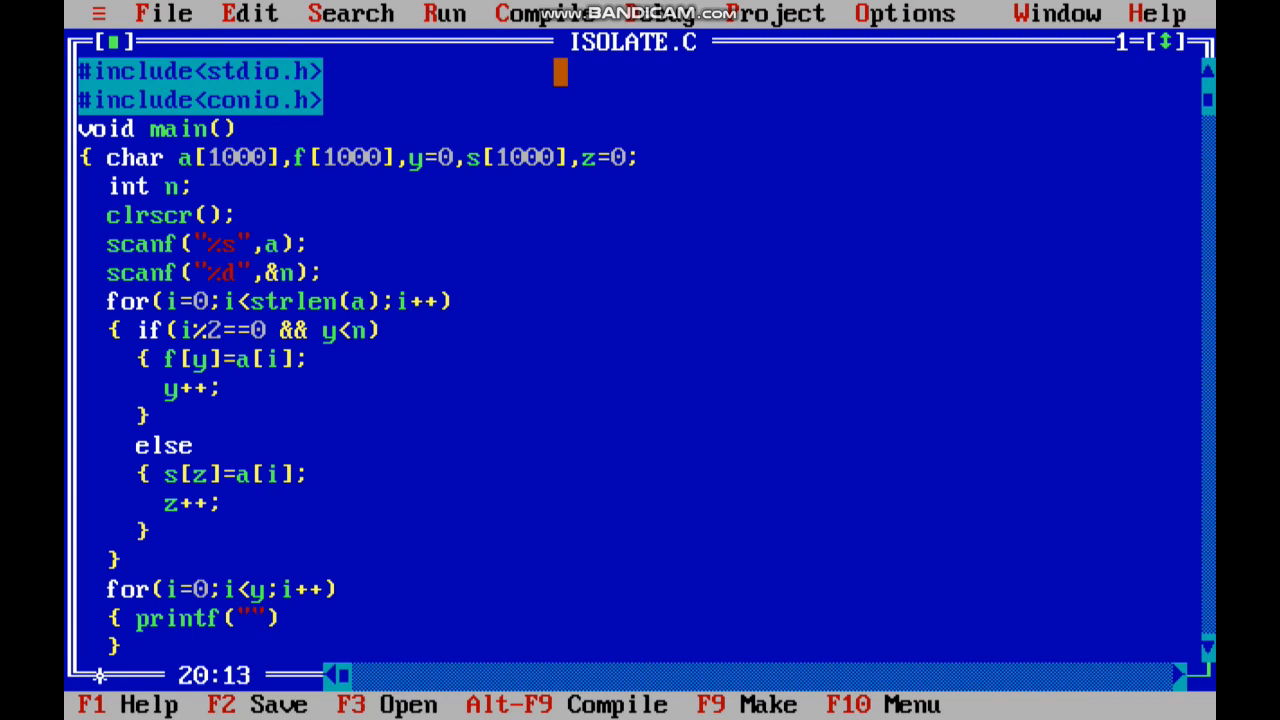
{"action": "type", "text": "%c"}
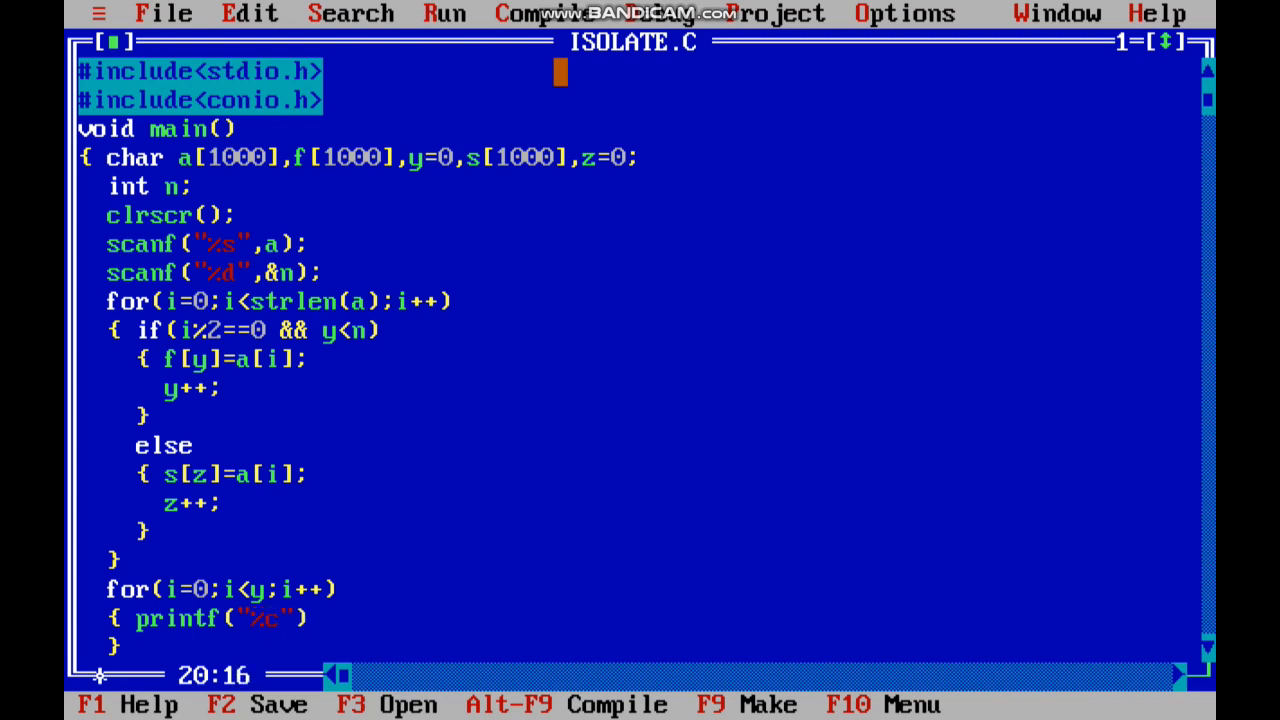
{"action": "type", "text": ","}
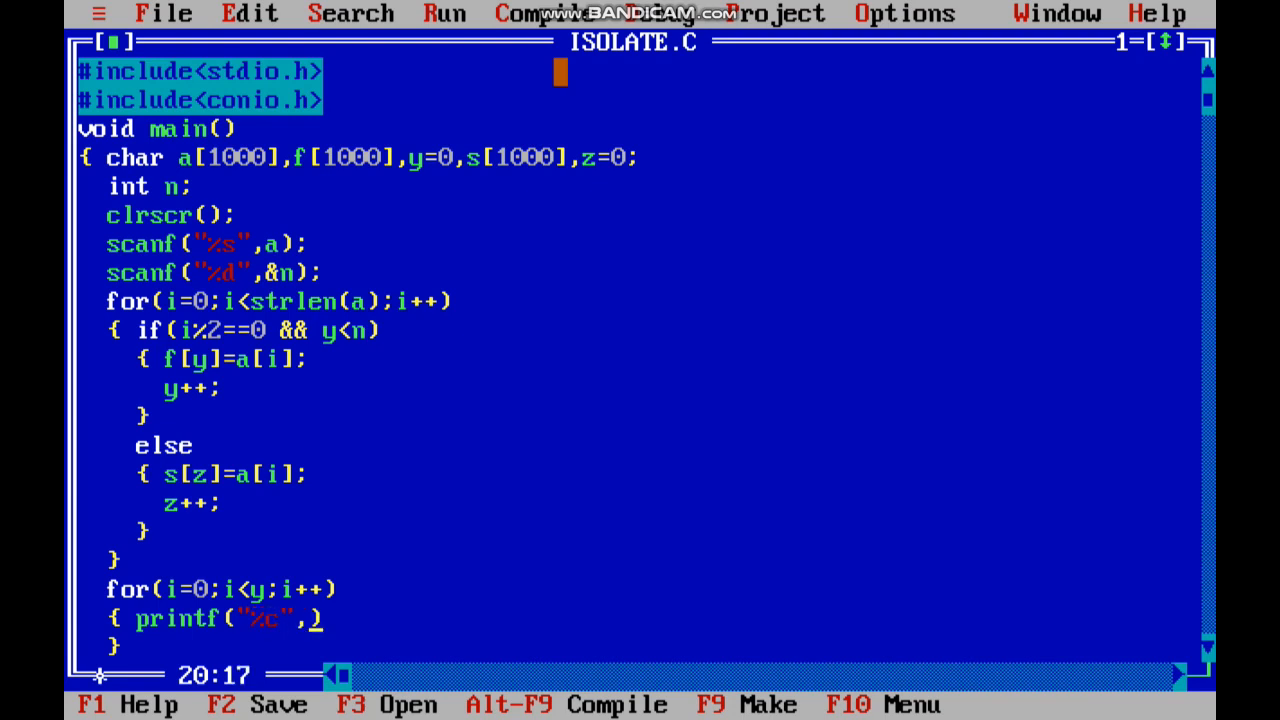
{"action": "type", "text": "f[i]"}
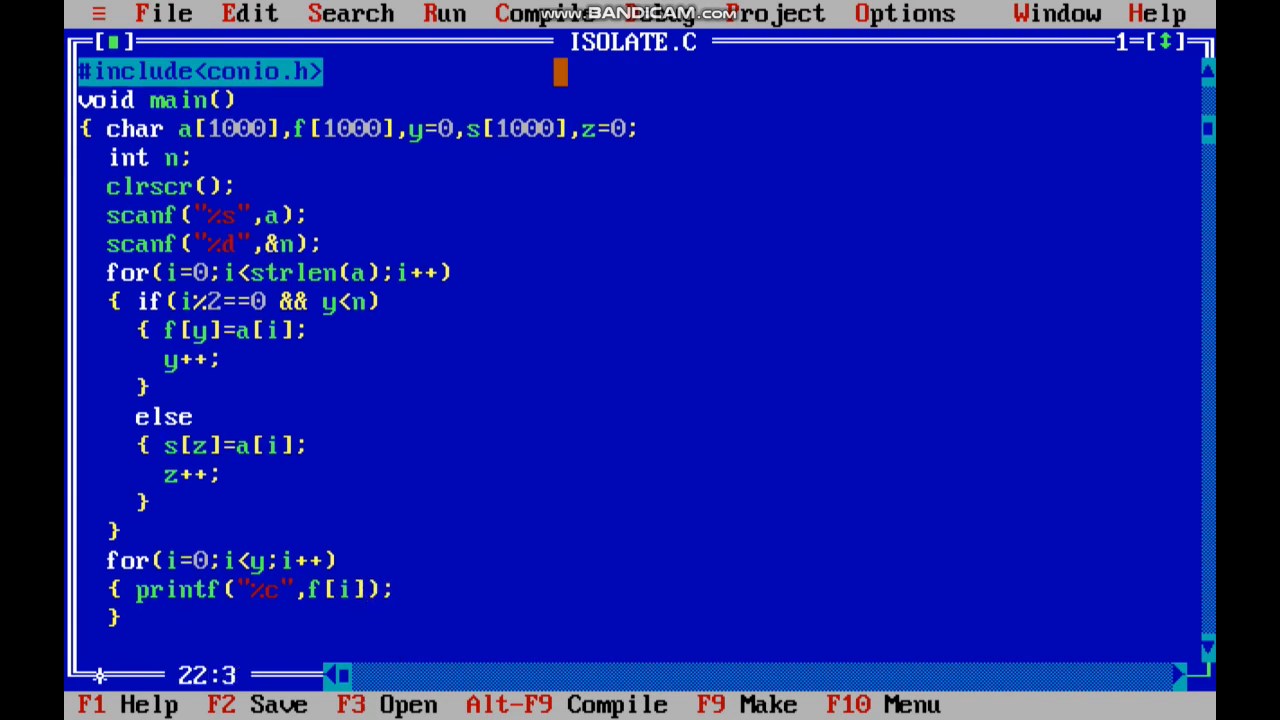
{"action": "type", "text": "printf)"}
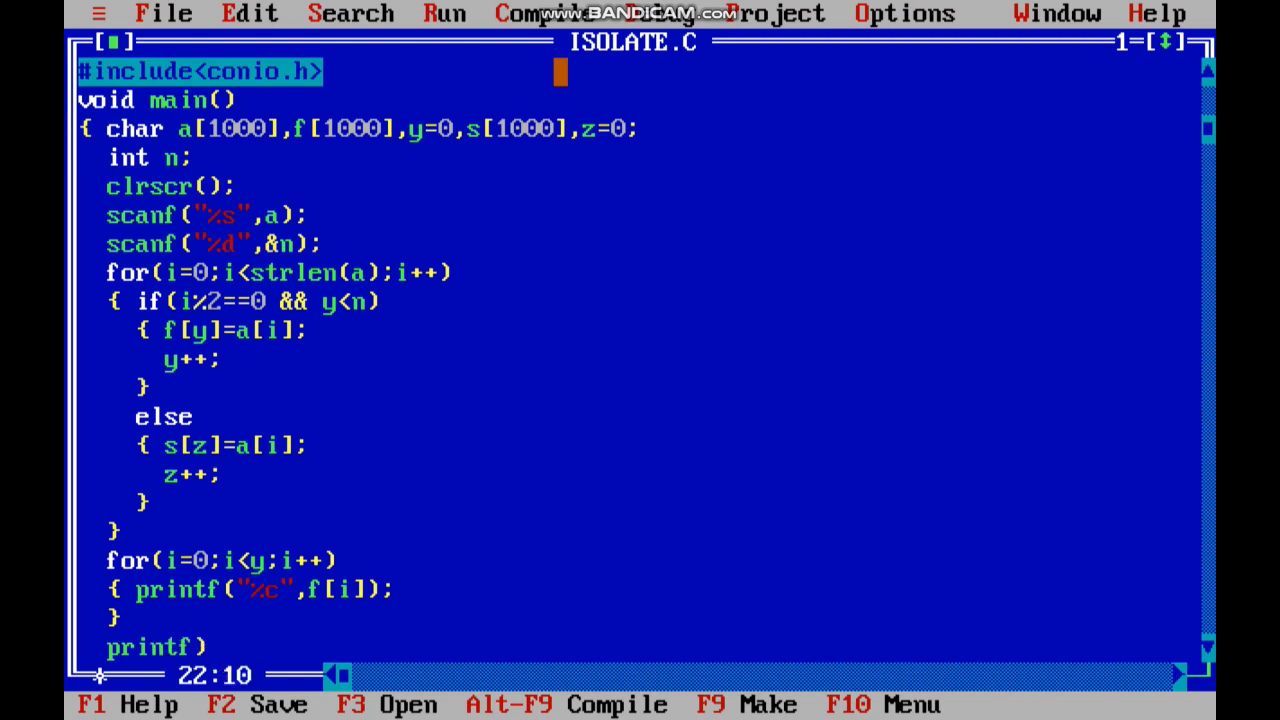
{"action": "type", "text": "()"}
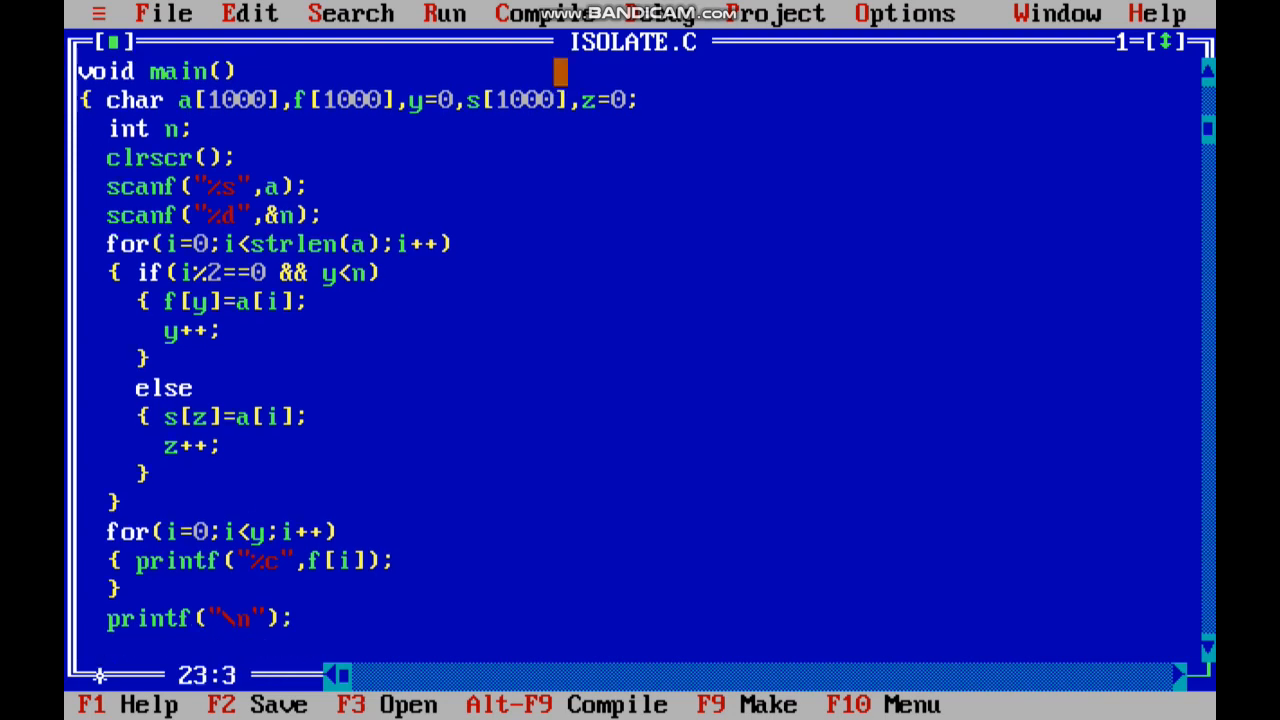
- Add for(i=0;i<z;i++) whose body prints s[i] with printf("%c",s[i])
{"action": "type", "text": "fr"}
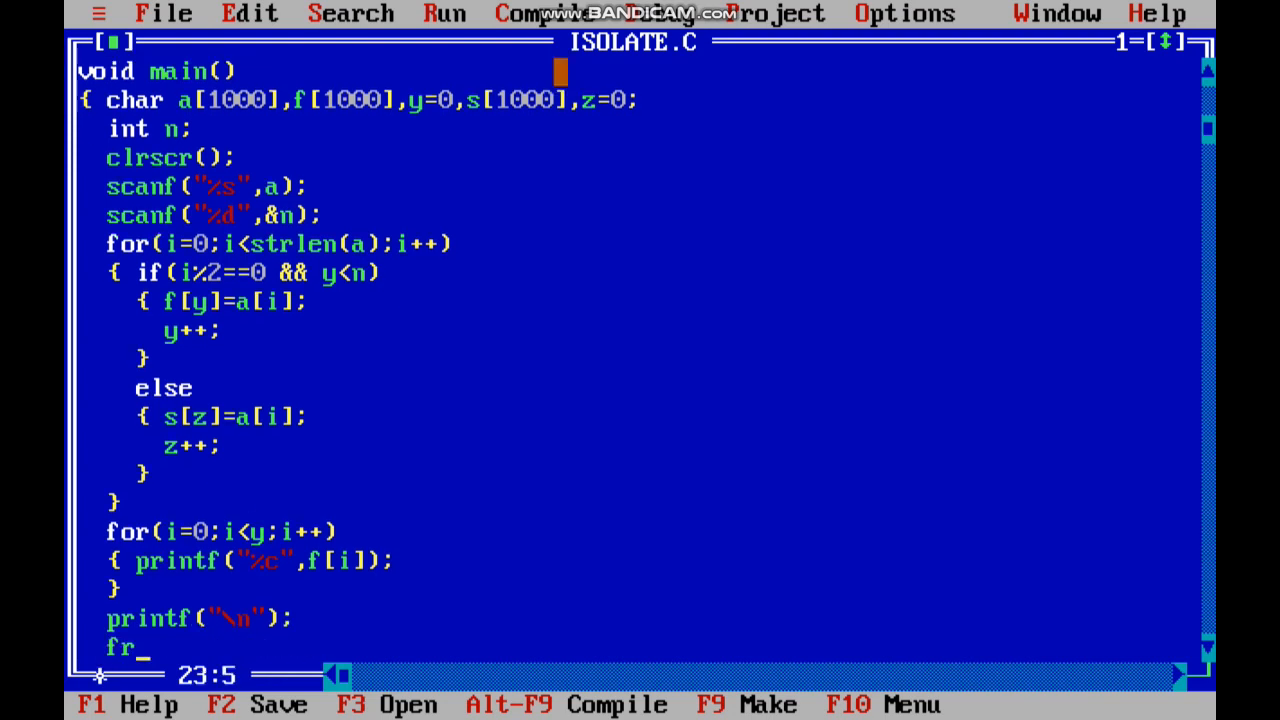
{"action": "type", "text": "or()"}
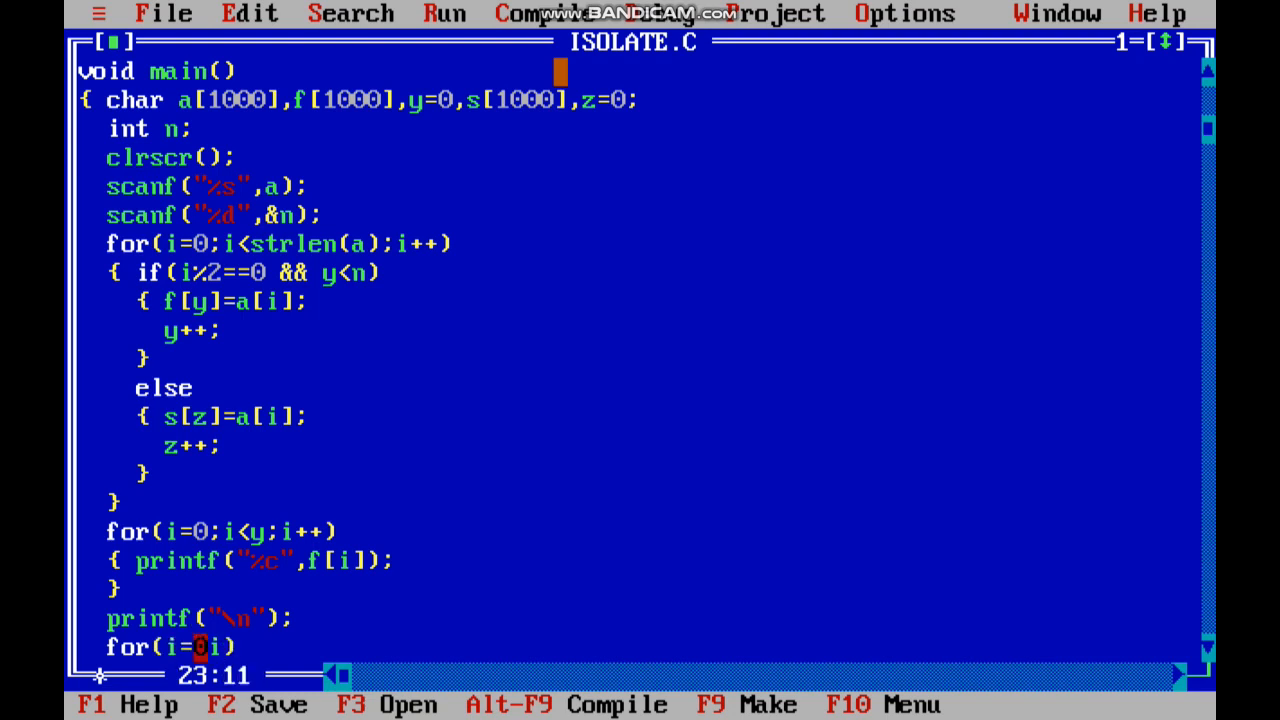
{"action": "type", "text": "<n)"}
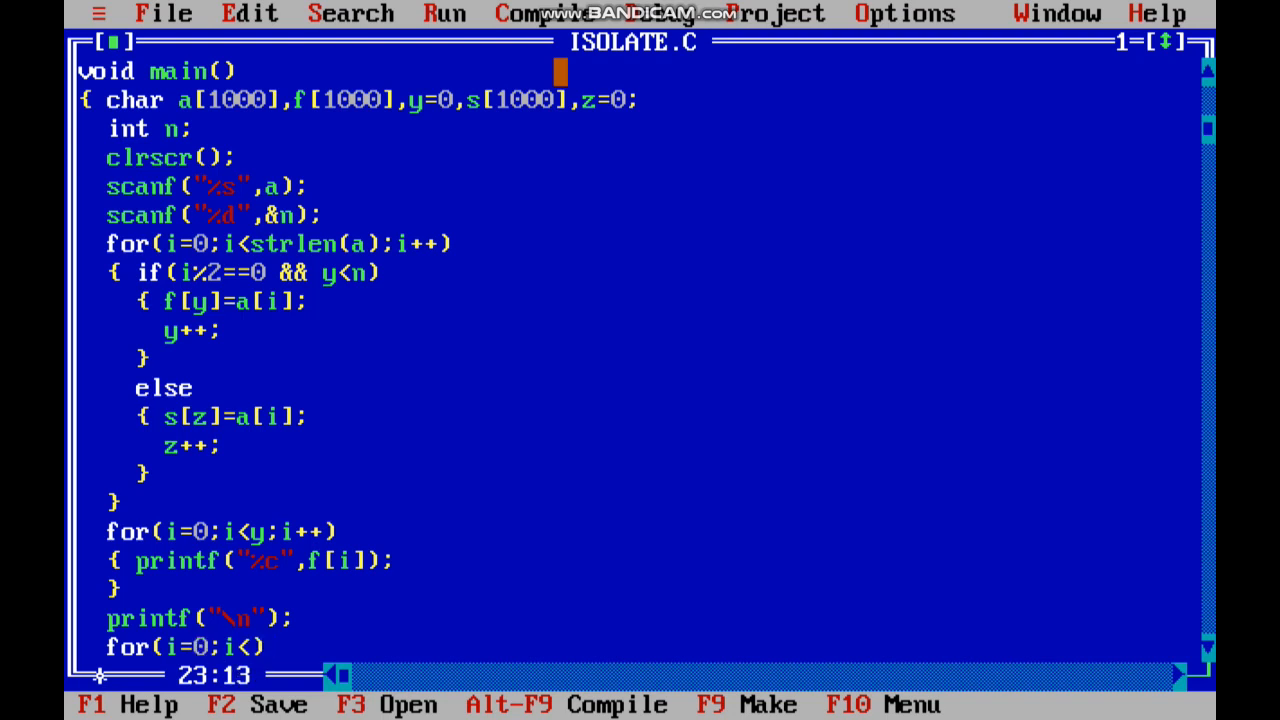
{"action": "type", "text": "z"}
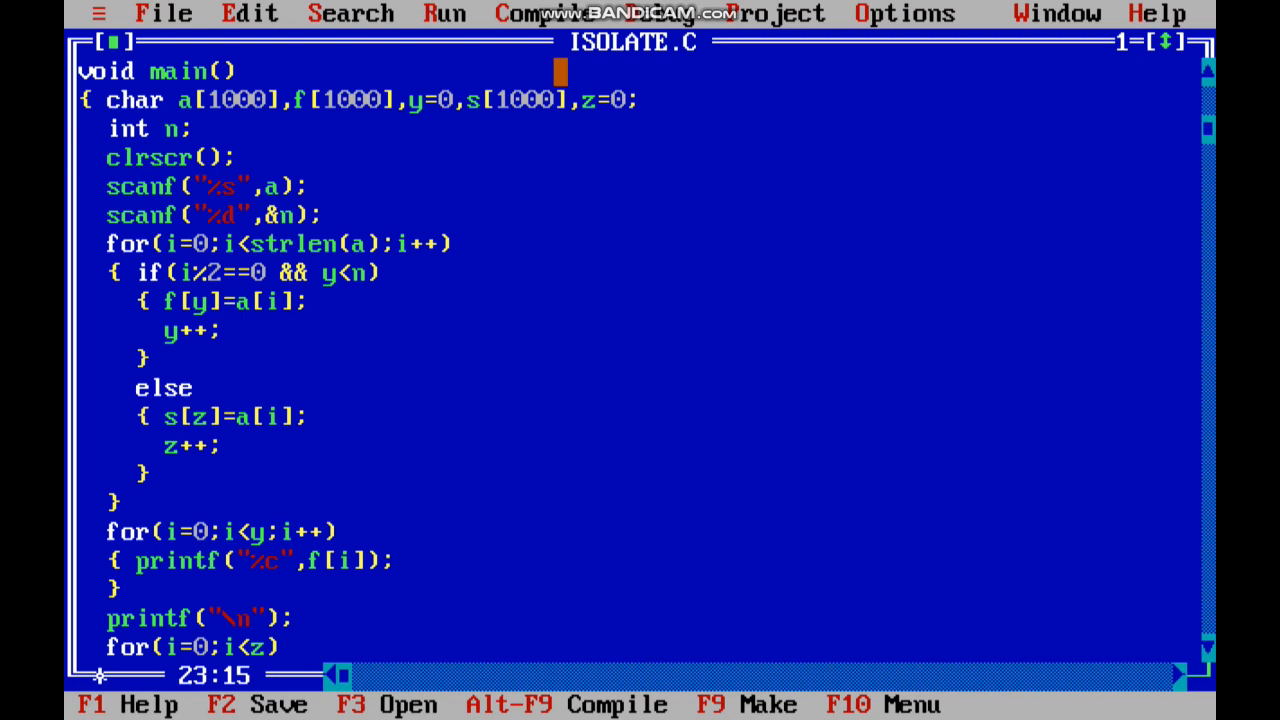
{"action": "type", "text": ";i++)"}
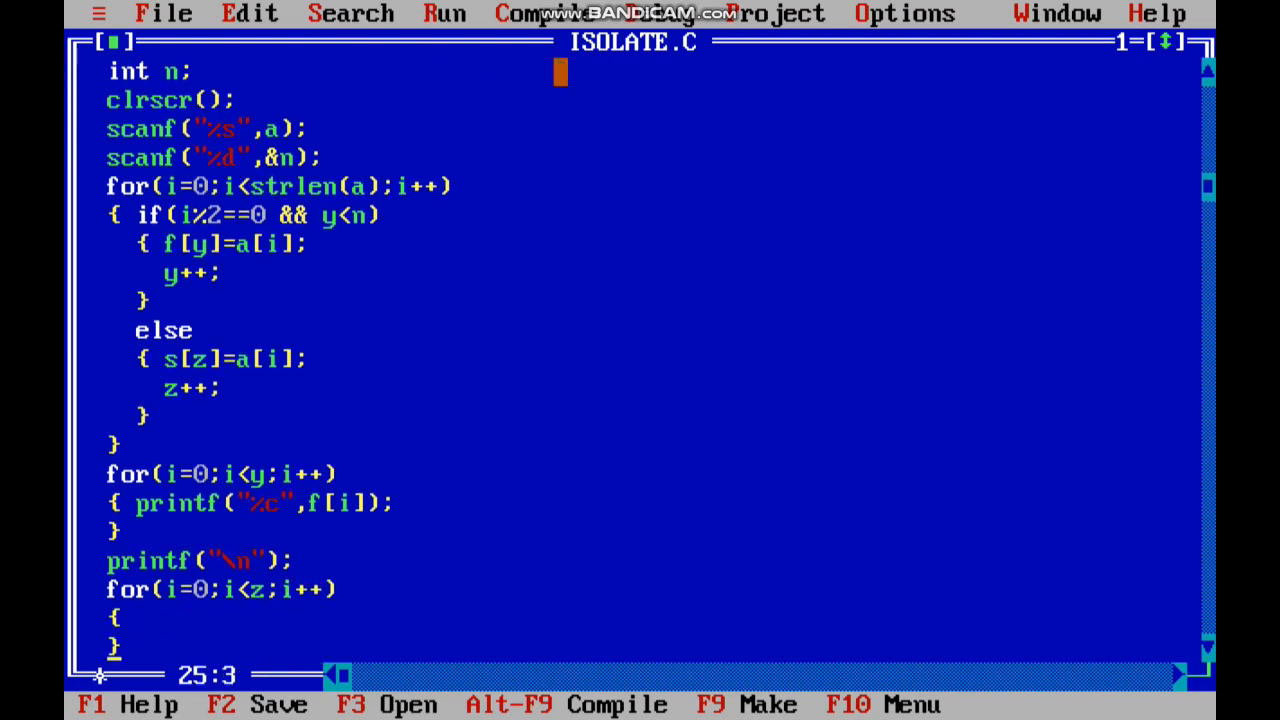
{"action": "key", "text": "Up"}
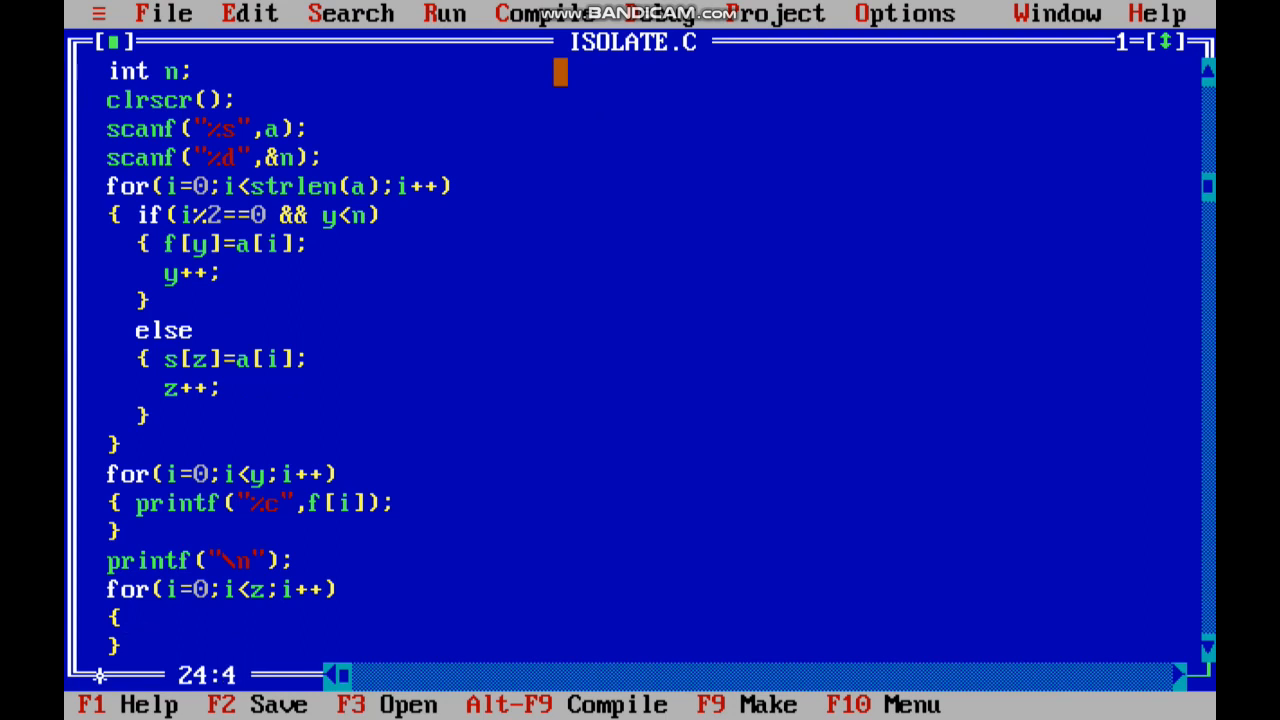
{"action": "type", "text": "printf(\""}
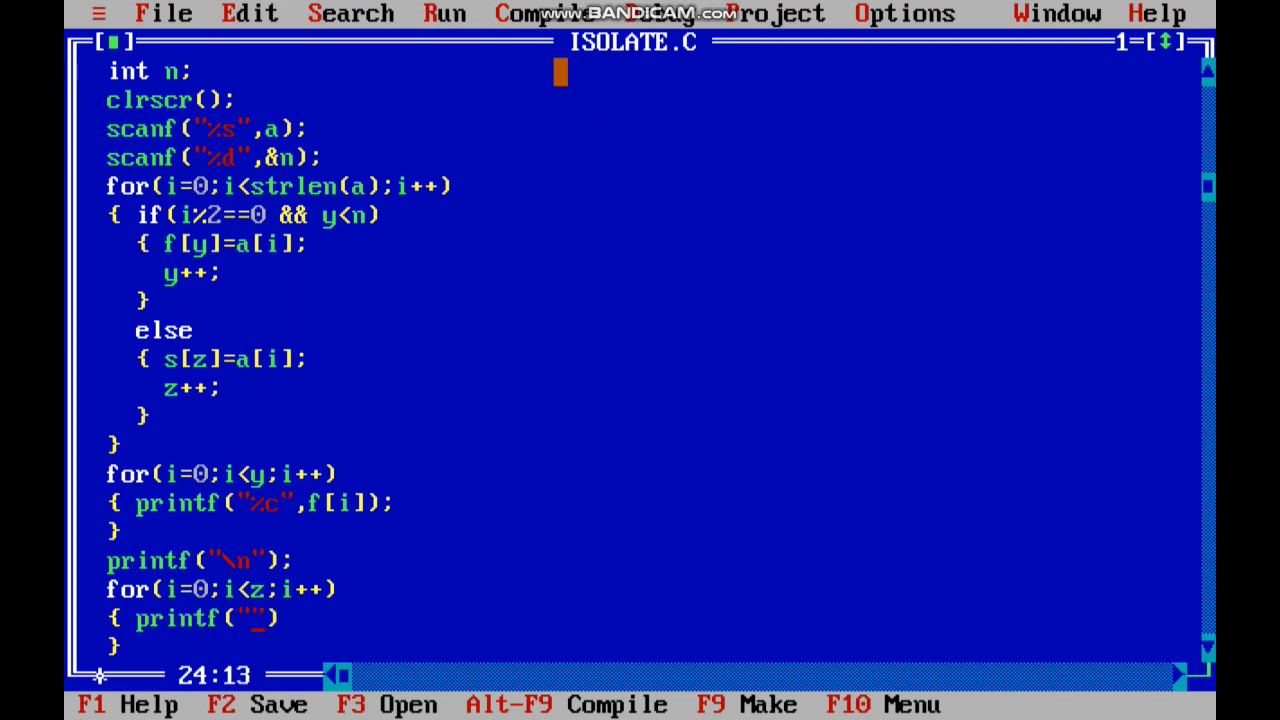
{"action": "type", "text": "%c"}
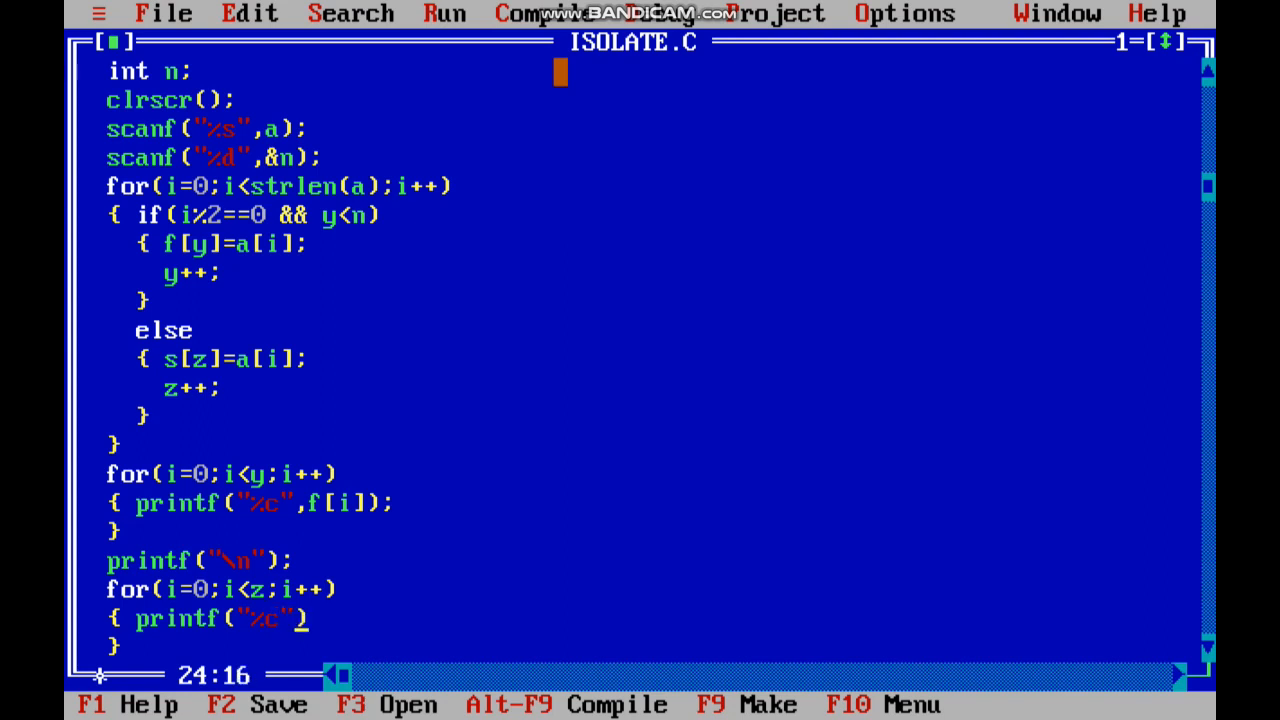
{"action": "type", "text": "\",s"}
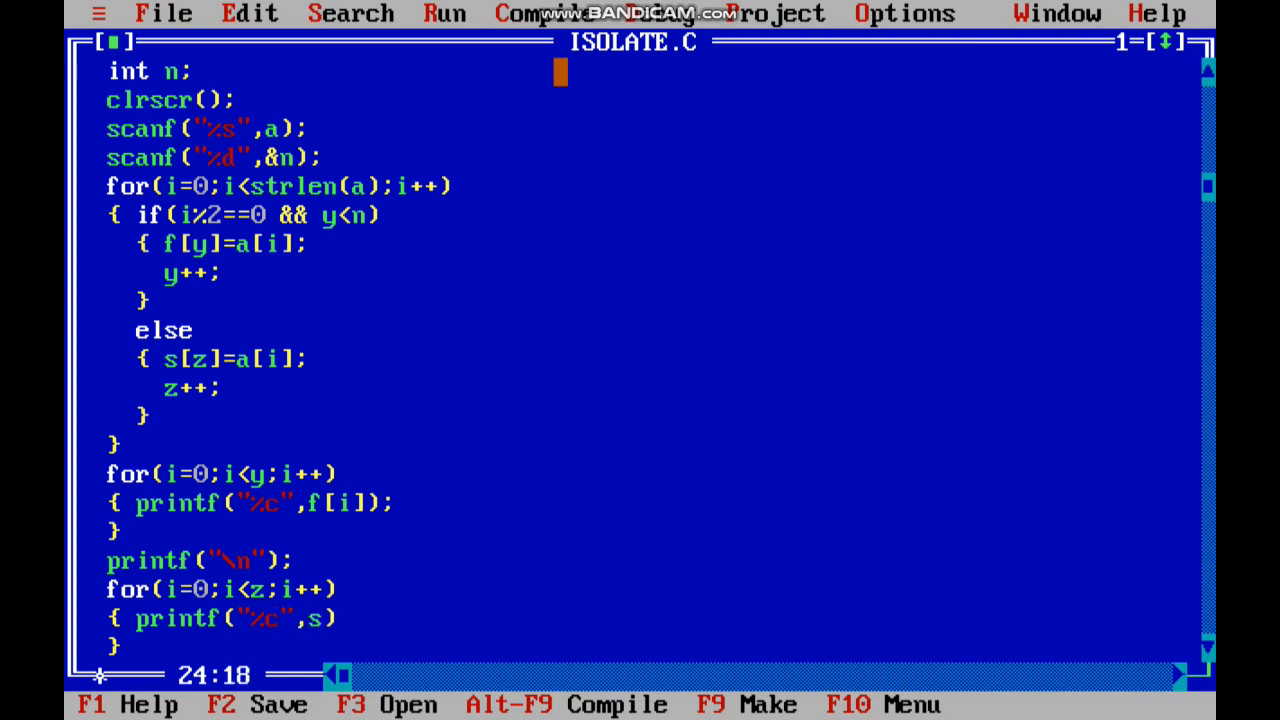
{"action": "type", "text": "[i"}
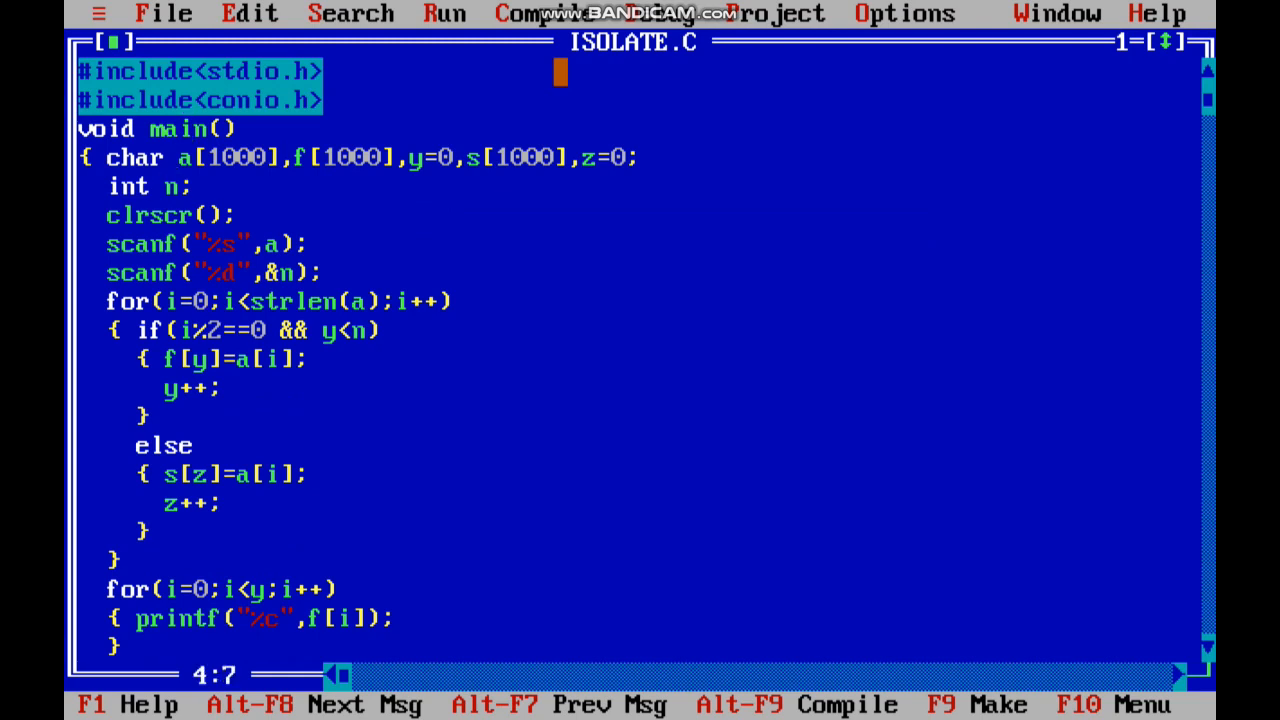
- Declare the loop counter I at the start of the char declaration line
{"action": "type", "text": "i,"}
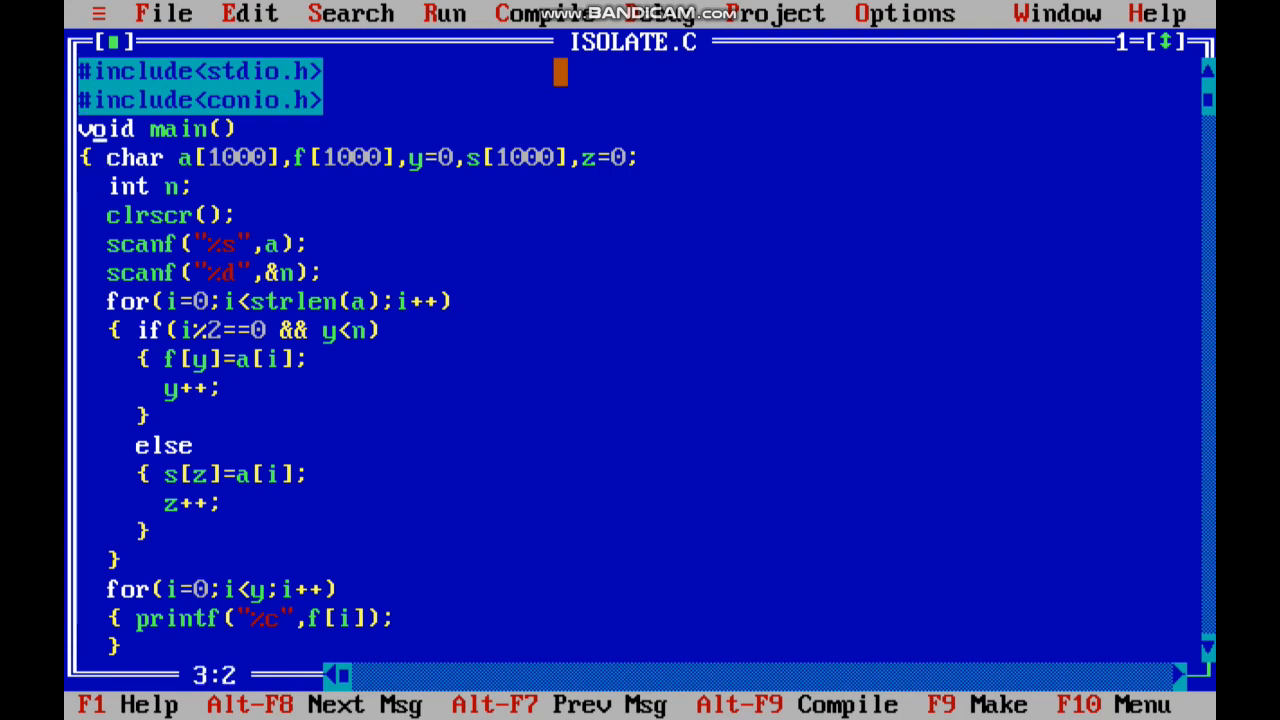
{"action": "left_click", "coordinate": [183, 157]}
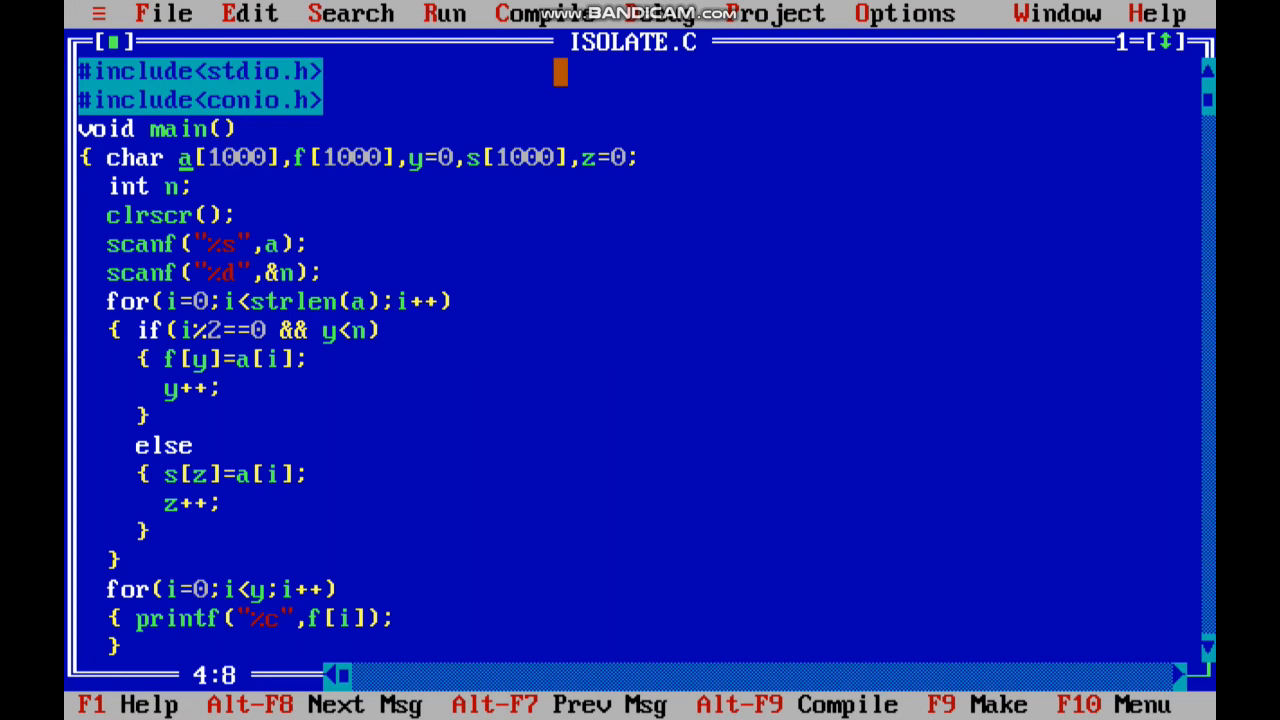
{"action": "type", "text": "I,"}
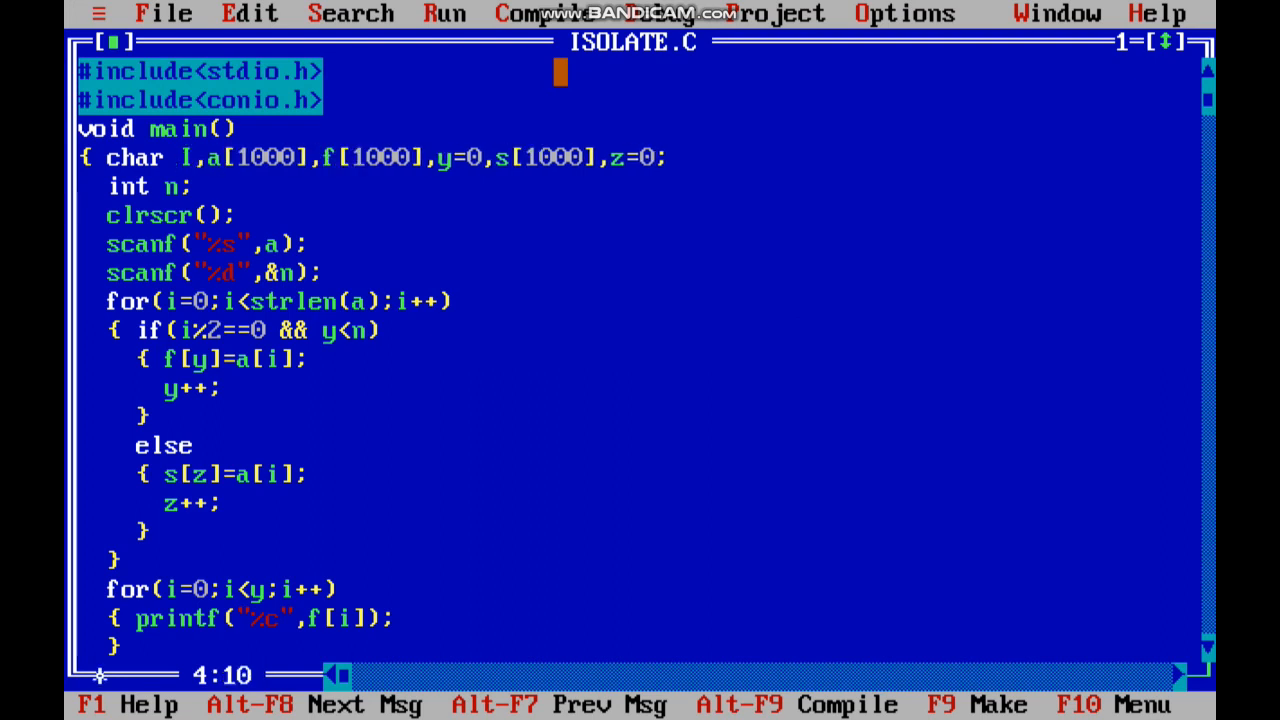